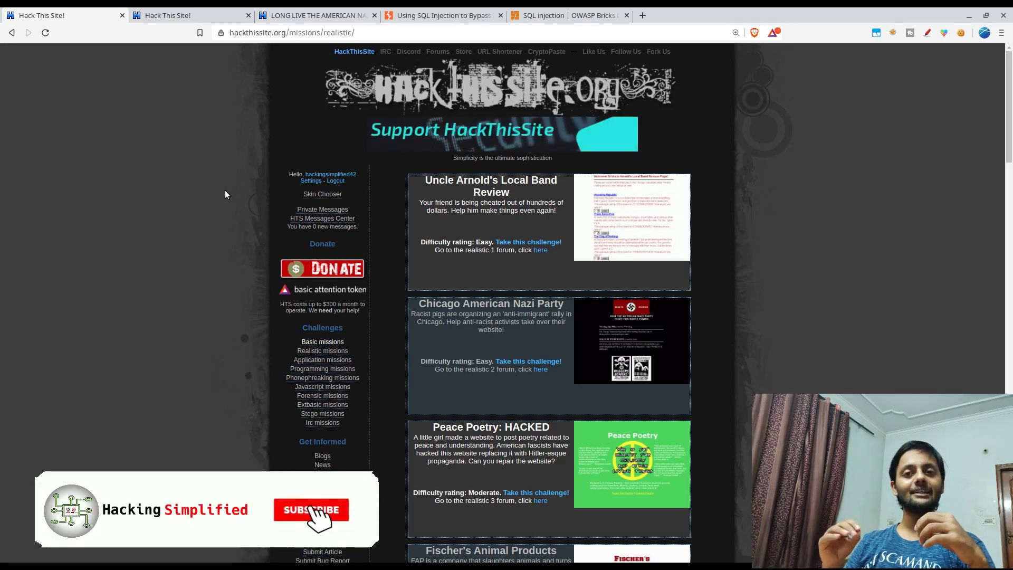
Take the Chicago American Nazi Party challenge from the Realistic missions list.
{"action": "left_click", "coordinate": [310, 511]}
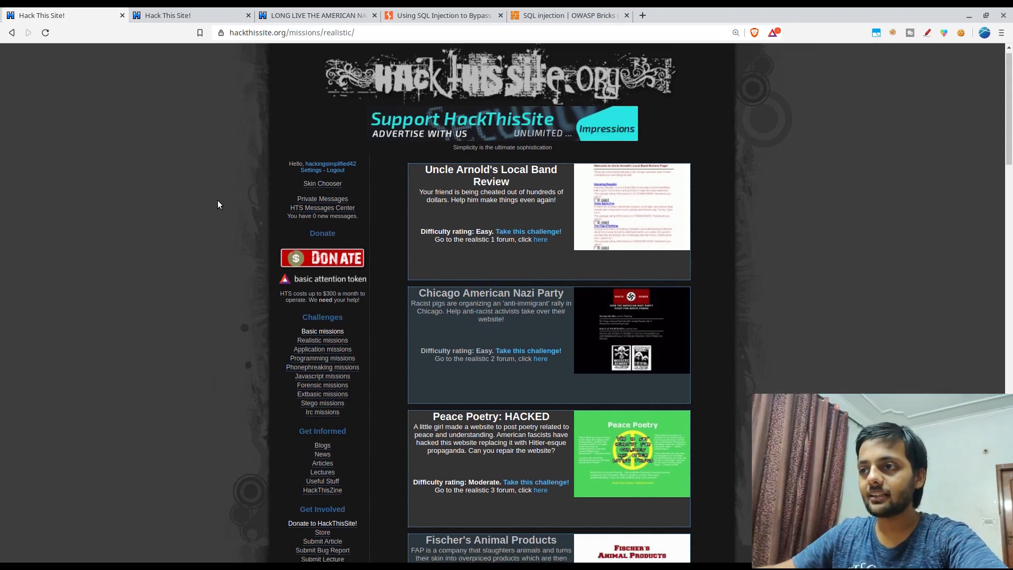
{"action": "scroll", "scroll_direction": "down", "scroll_amount": 3}
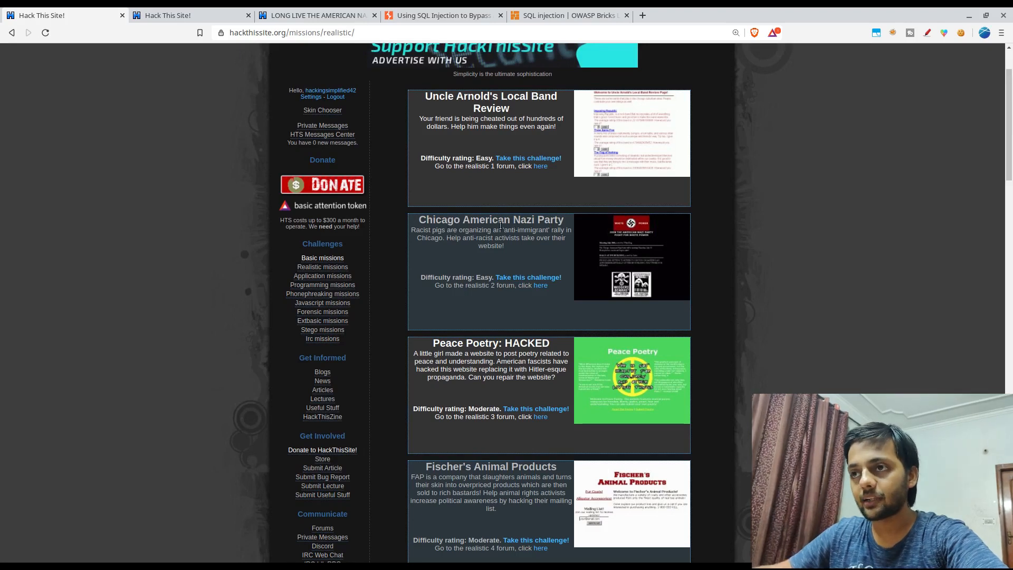
{"action": "scroll", "scroll_direction": "down", "scroll_amount": 3}
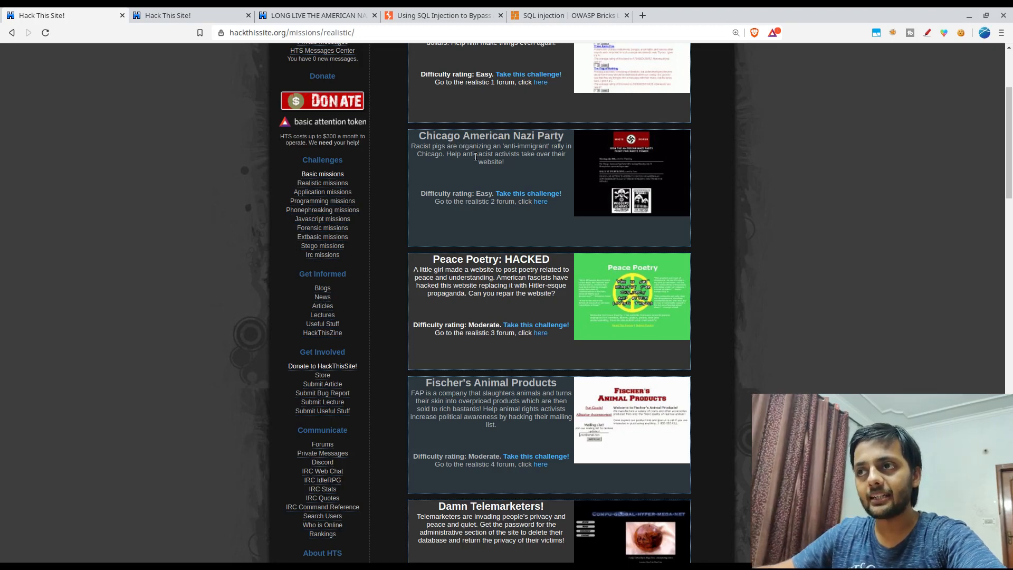
{"action": "mouse_move", "coordinate": [532, 185]}
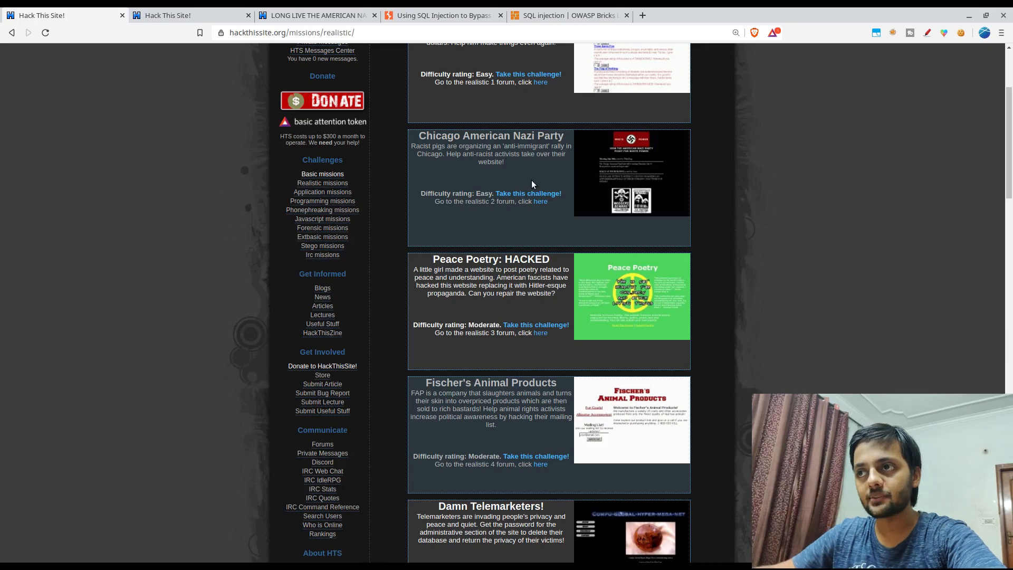
{"action": "mouse_move", "coordinate": [528, 192]}
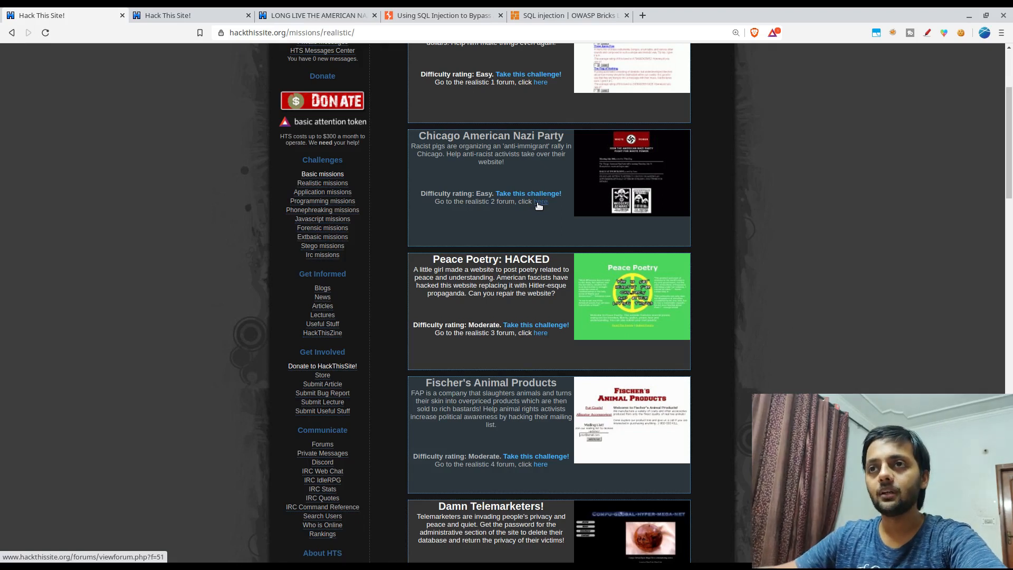
{"action": "left_click", "coordinate": [528, 193]}
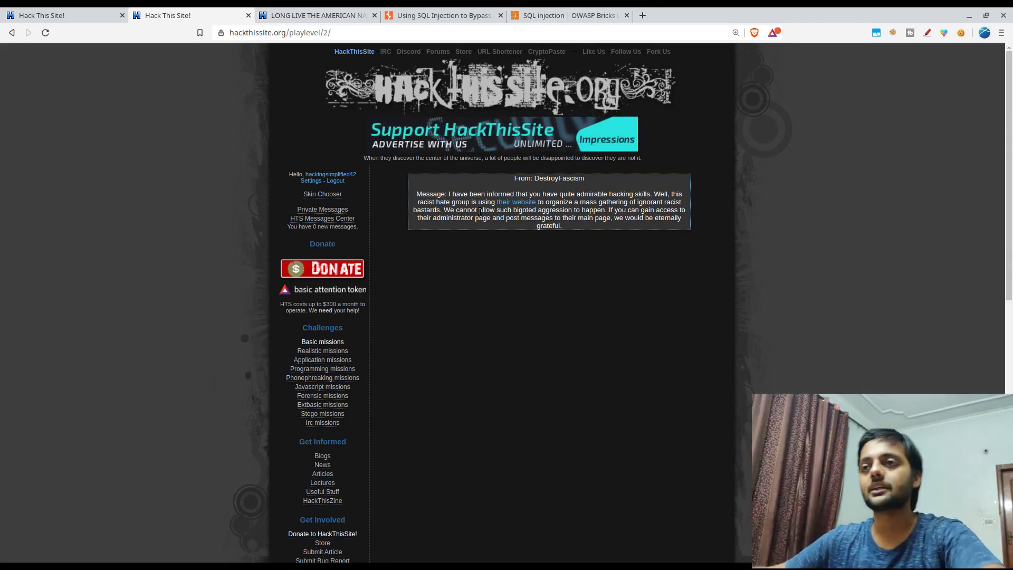
Follow the 'their website' link in the DestroyFascism briefing message.
{"action": "left_click", "coordinate": [516, 201]}
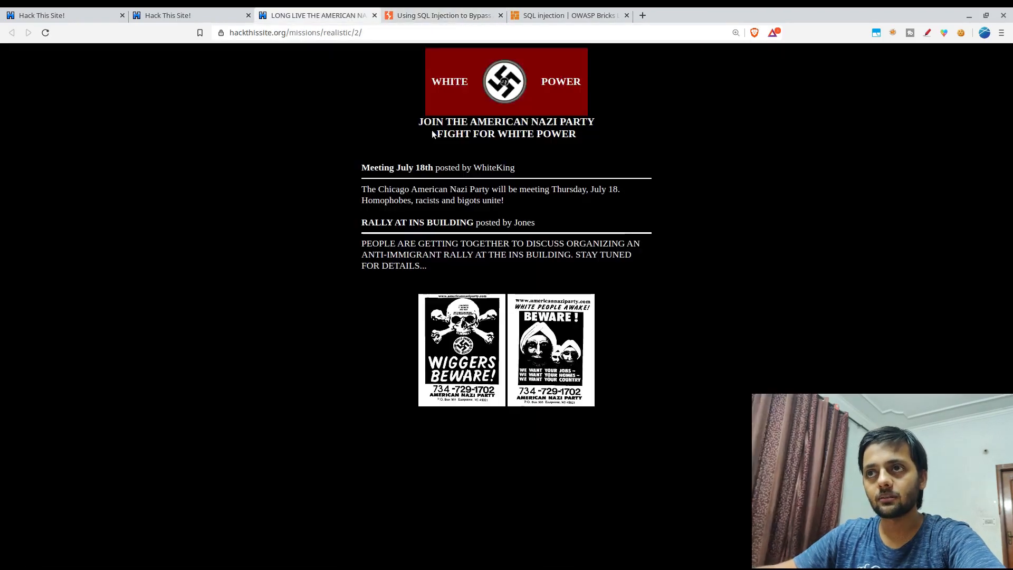
{"action": "mouse_move", "coordinate": [328, 248]}
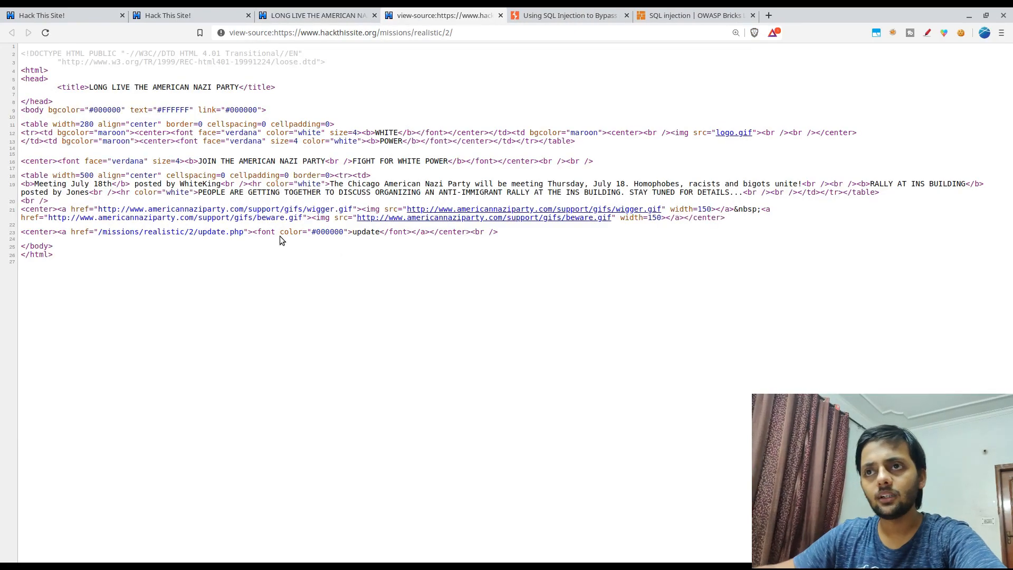
{"action": "mouse_move", "coordinate": [393, 183]}
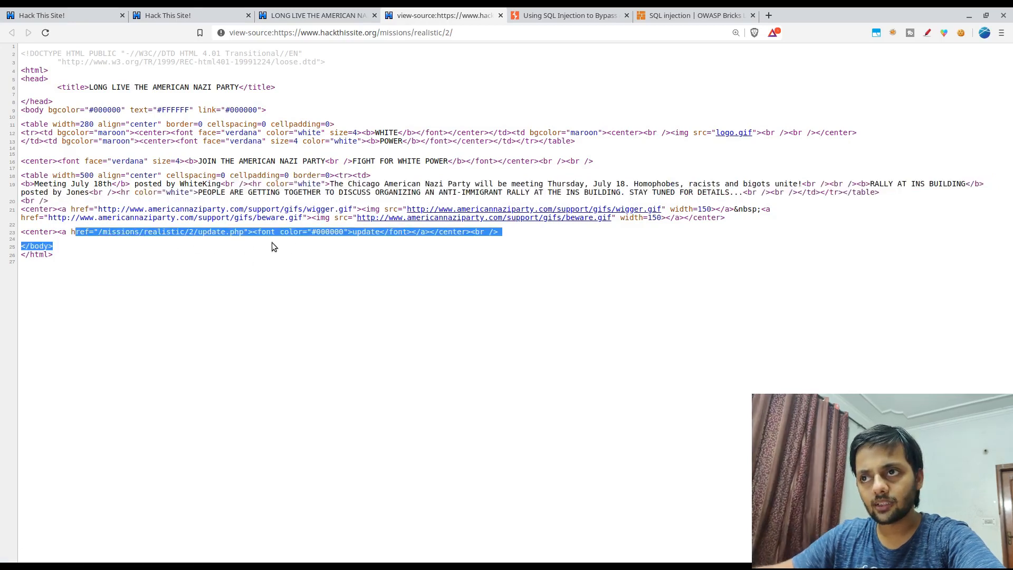
Locate the black 'update' anchor in the page source and follow the hidden link to the login page.
{"action": "double_click", "coordinate": [366, 231]}
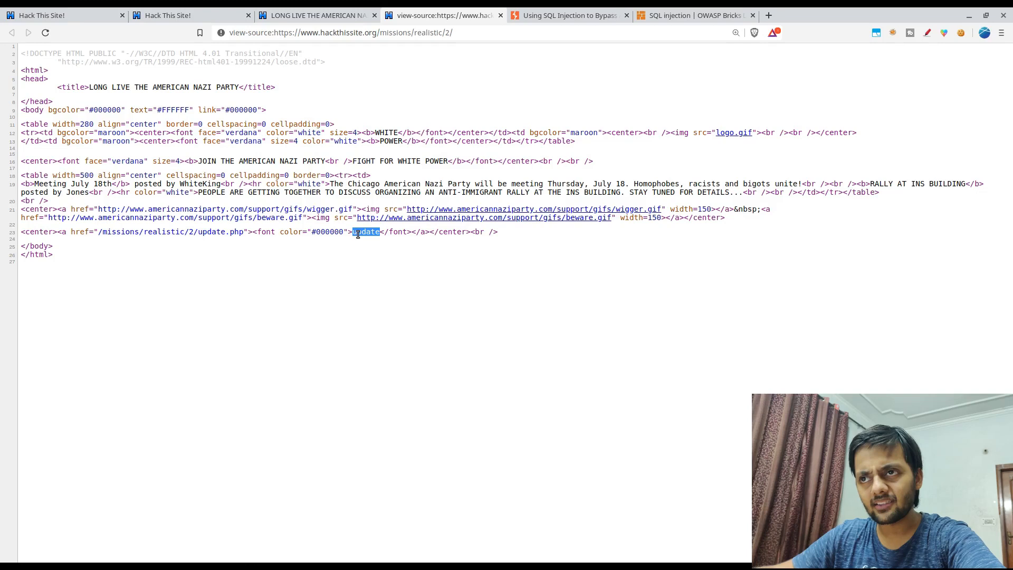
{"action": "double_click", "coordinate": [327, 231]}
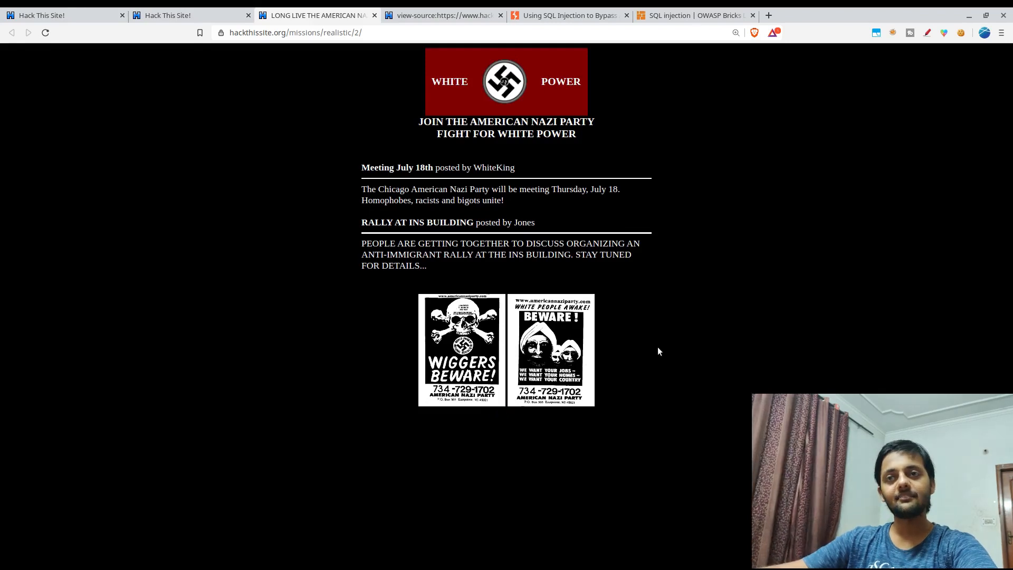
{"action": "left_click", "coordinate": [442, 15]}
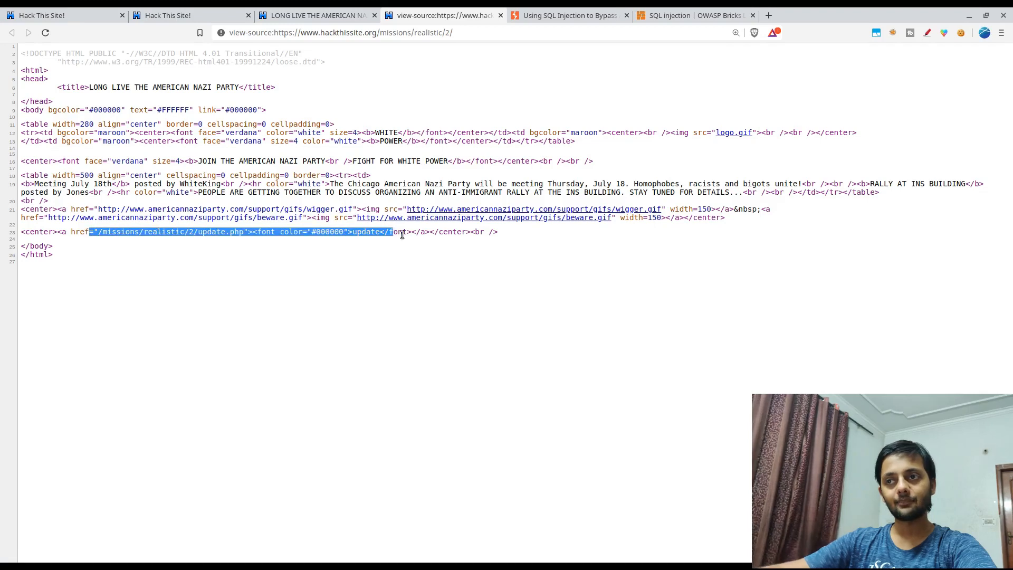
{"action": "left_click", "coordinate": [393, 232]}
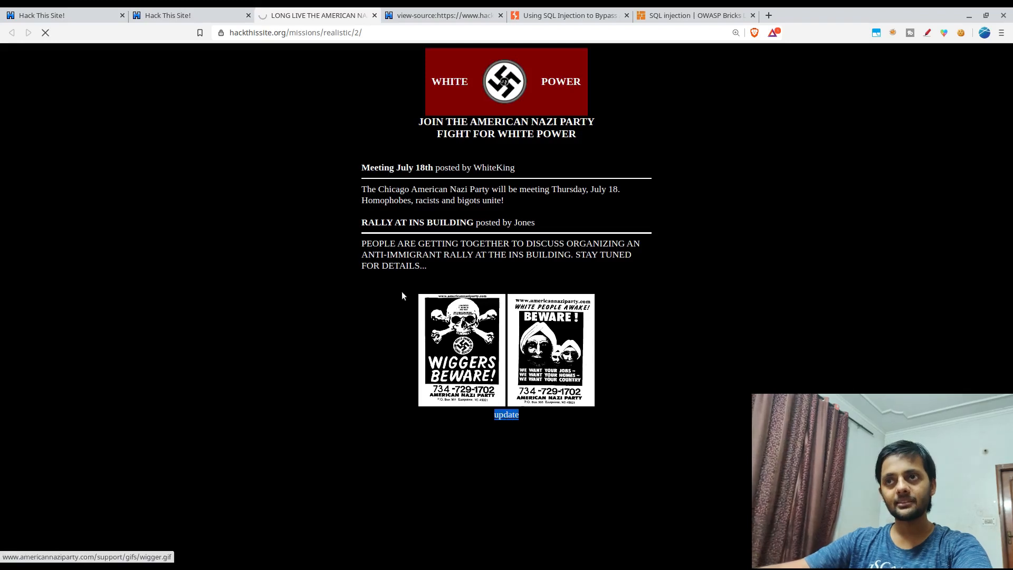
{"action": "left_click", "coordinate": [505, 414]}
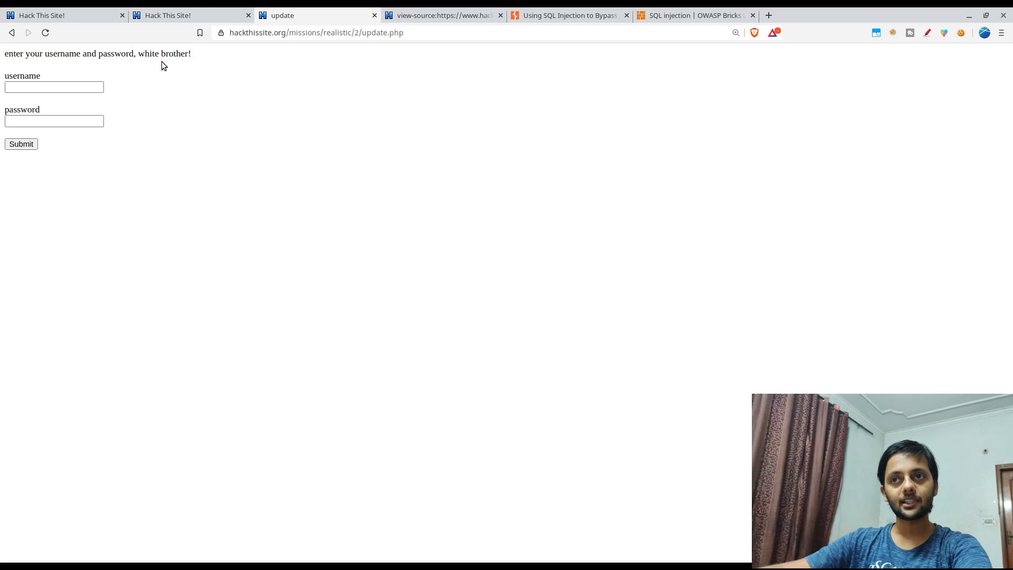
Try logging in as 'admin', get rejected as invalid, and return to the form.
{"action": "left_click", "coordinate": [54, 86]}
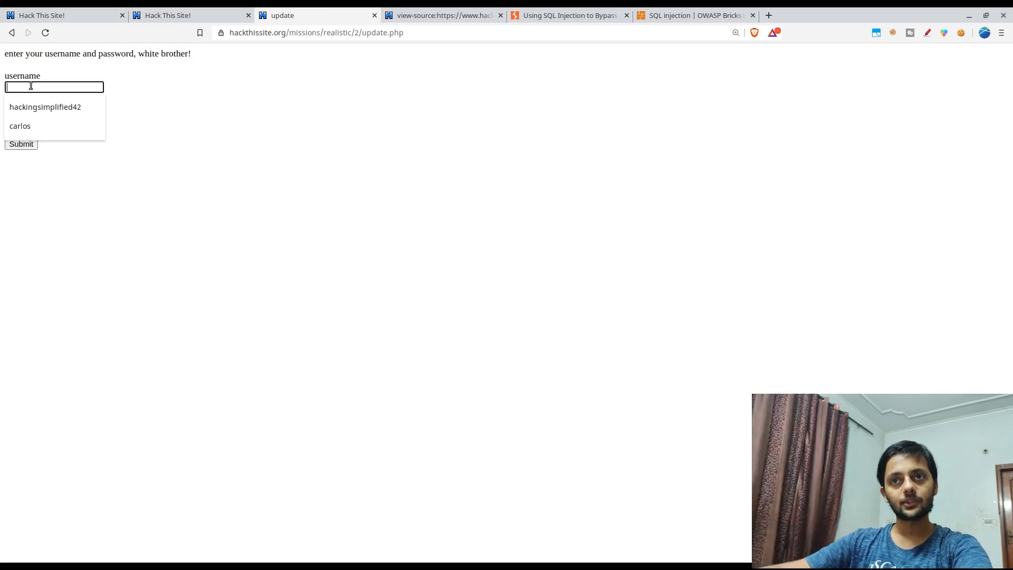
{"action": "type", "text": "admin"}
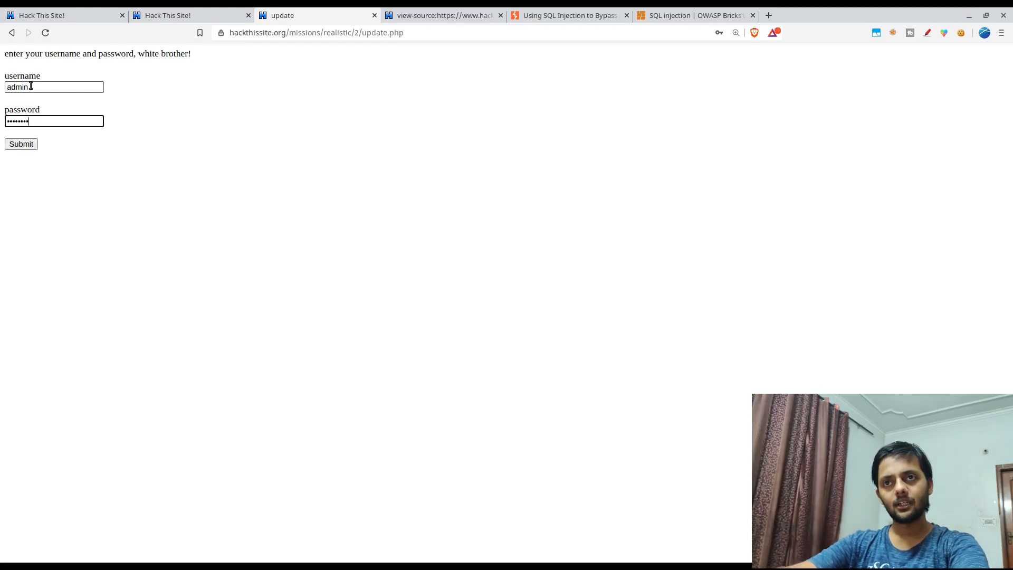
{"action": "left_click", "coordinate": [22, 144]}
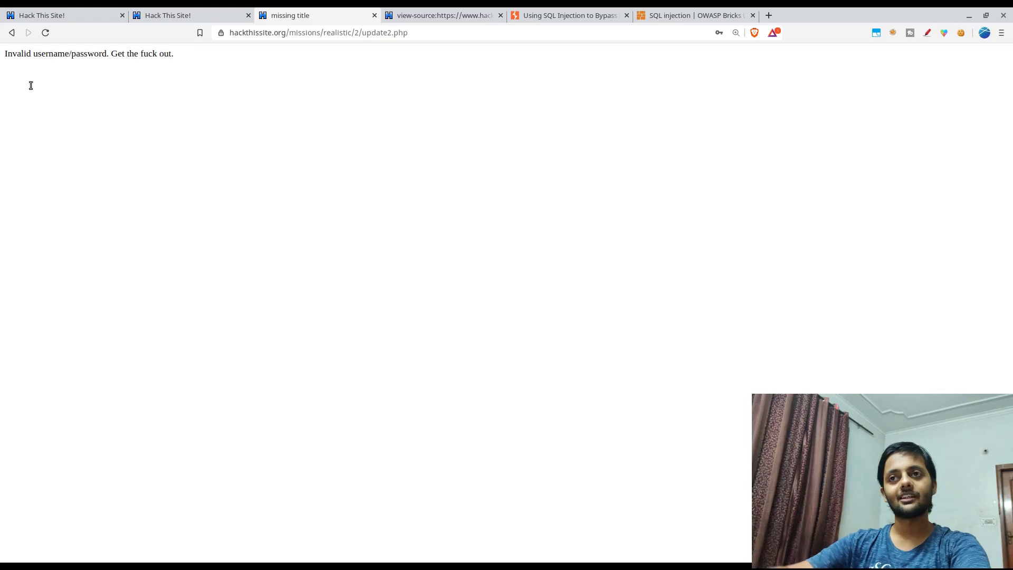
{"action": "left_click", "coordinate": [445, 15]}
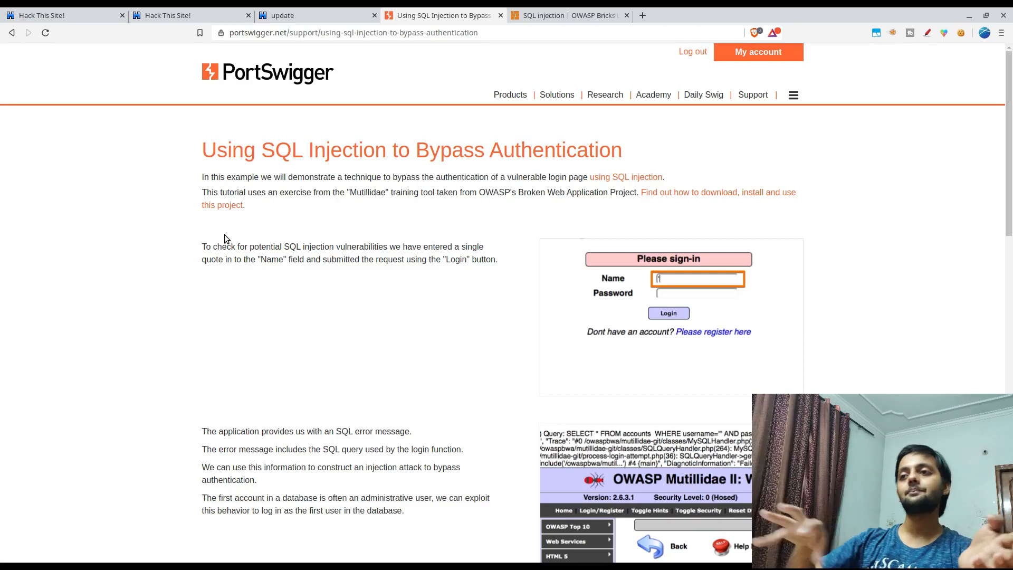
Read down the PortSwigger article to the ' or 1=1 -- login-as-admin example.
{"action": "scroll", "scroll_direction": "down", "scroll_amount": 3}
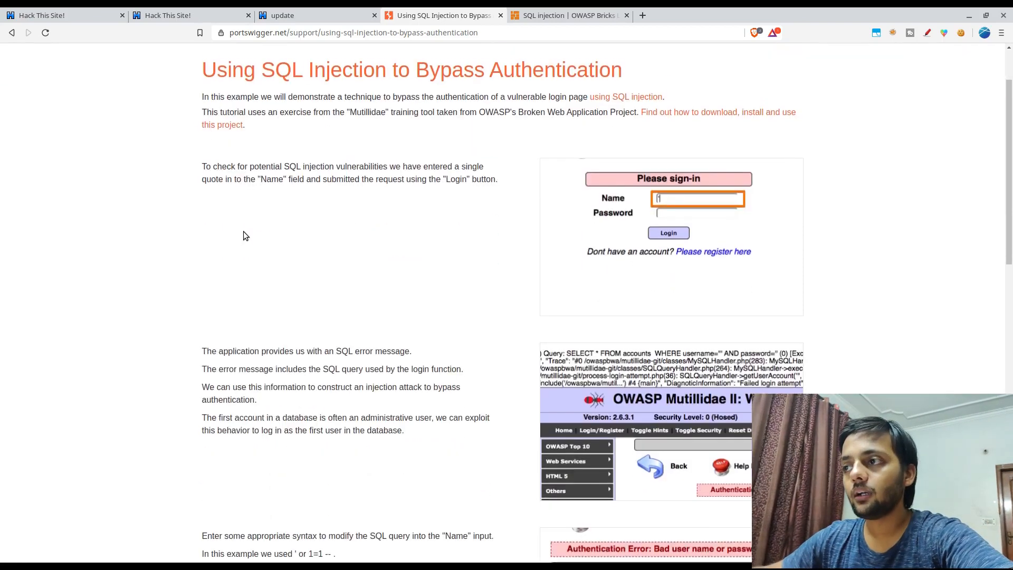
{"action": "scroll", "scroll_direction": "down", "scroll_amount": 3}
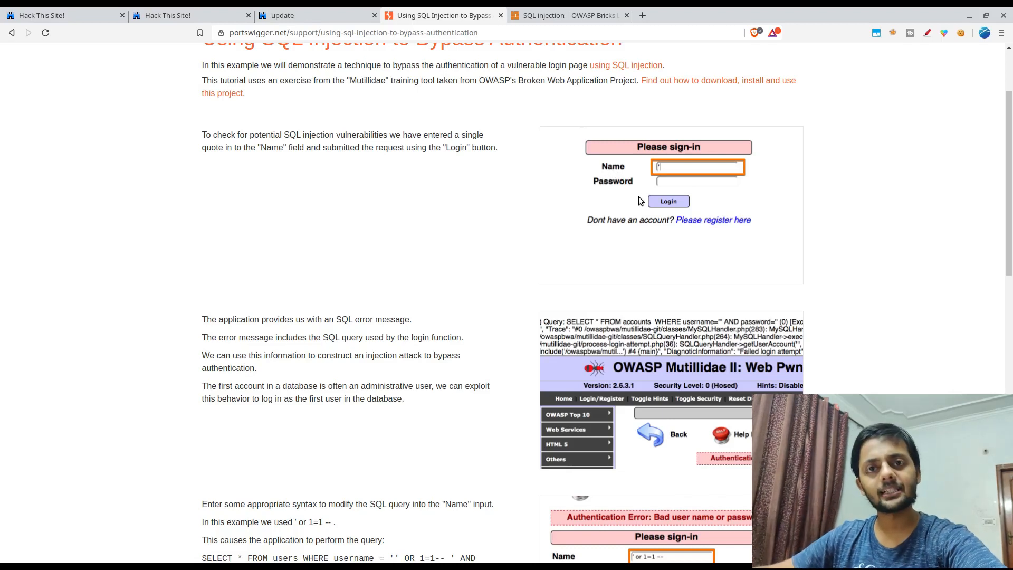
{"action": "mouse_move", "coordinate": [659, 194]}
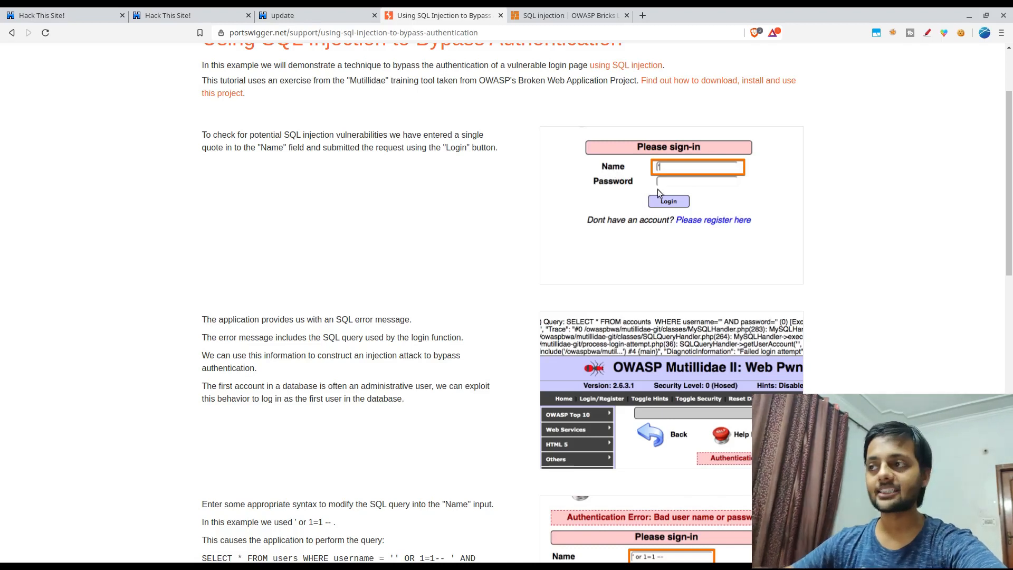
{"action": "scroll", "scroll_direction": "down", "scroll_amount": 3}
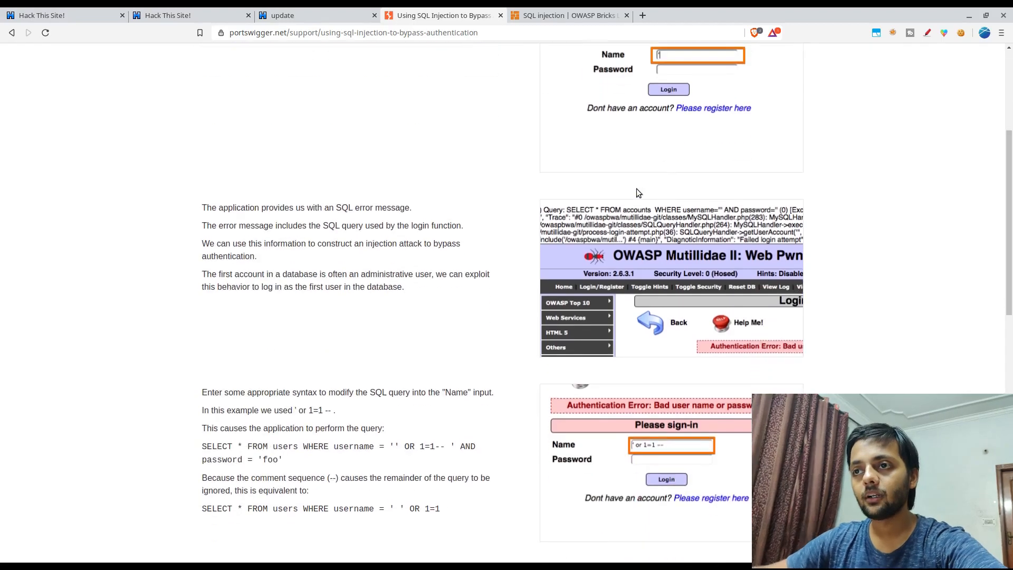
{"action": "mouse_move", "coordinate": [650, 246]}
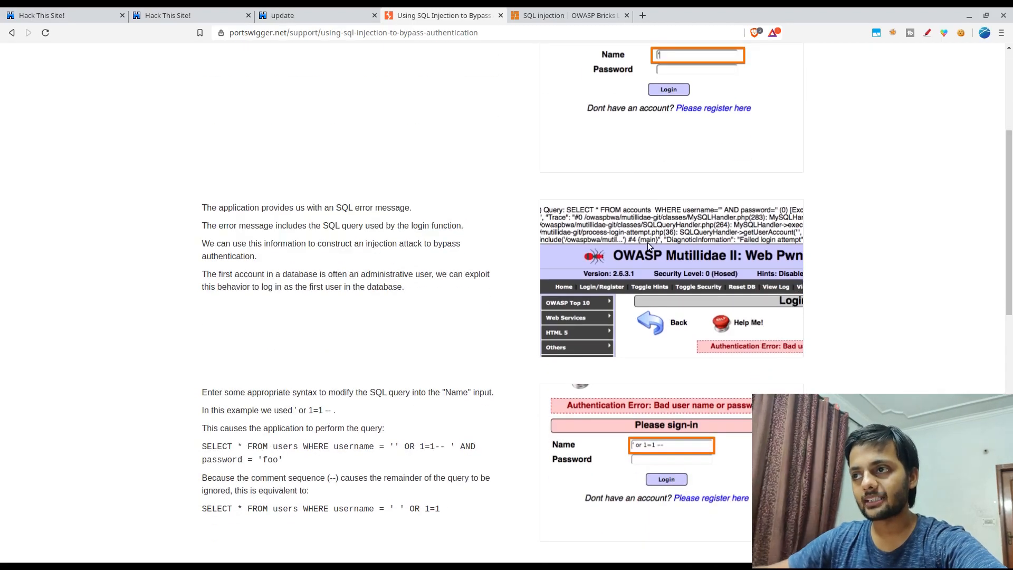
{"action": "mouse_move", "coordinate": [488, 86]}
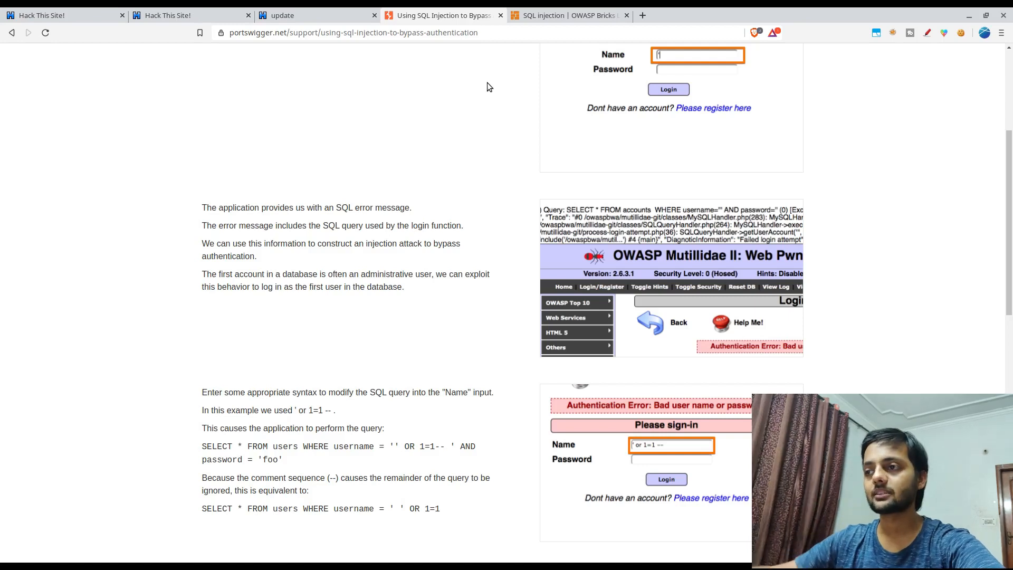
{"action": "scroll", "scroll_direction": "down", "scroll_amount": 3}
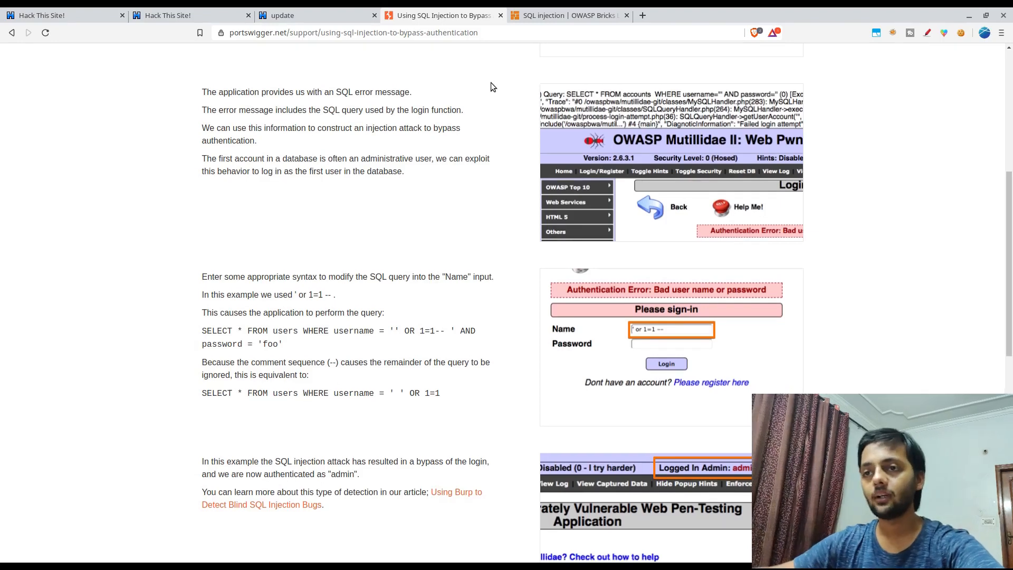
{"action": "scroll", "scroll_direction": "down", "scroll_amount": 3}
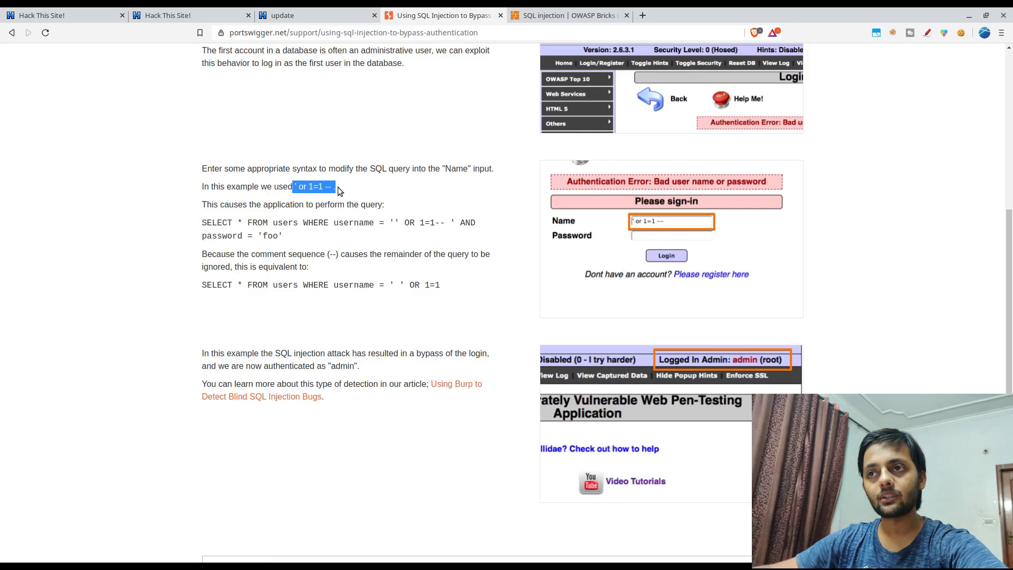
{"action": "left_click", "coordinate": [349, 192]}
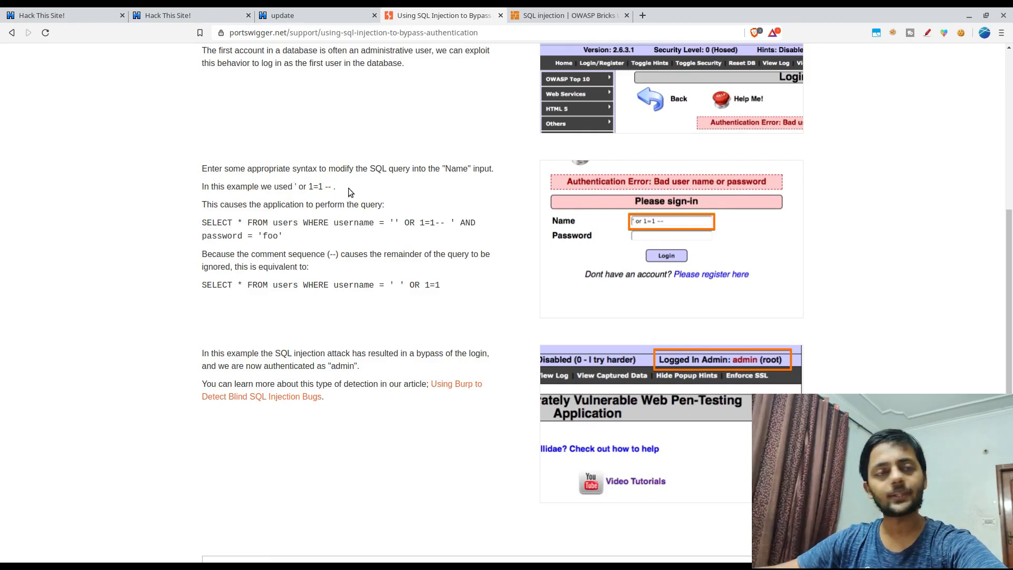
{"action": "mouse_move", "coordinate": [255, 182]}
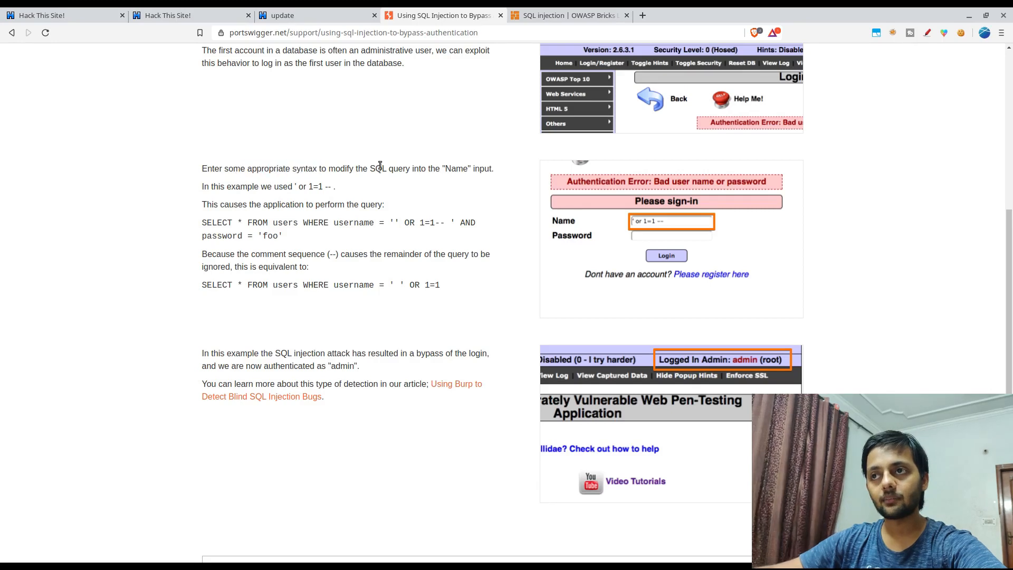
{"action": "mouse_move", "coordinate": [572, 213]}
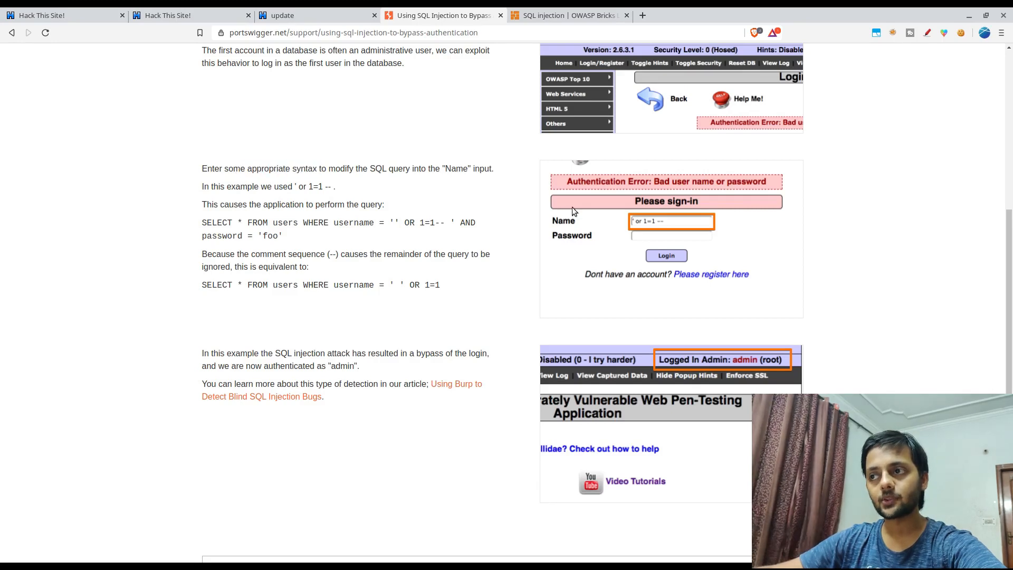
{"action": "mouse_move", "coordinate": [619, 235]}
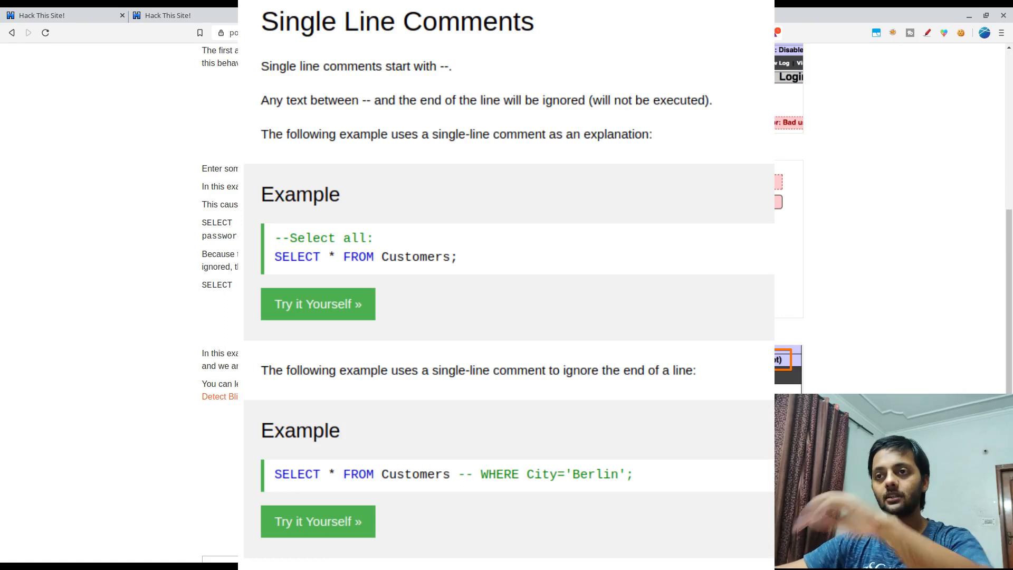
{"action": "left_click", "coordinate": [442, 15]}
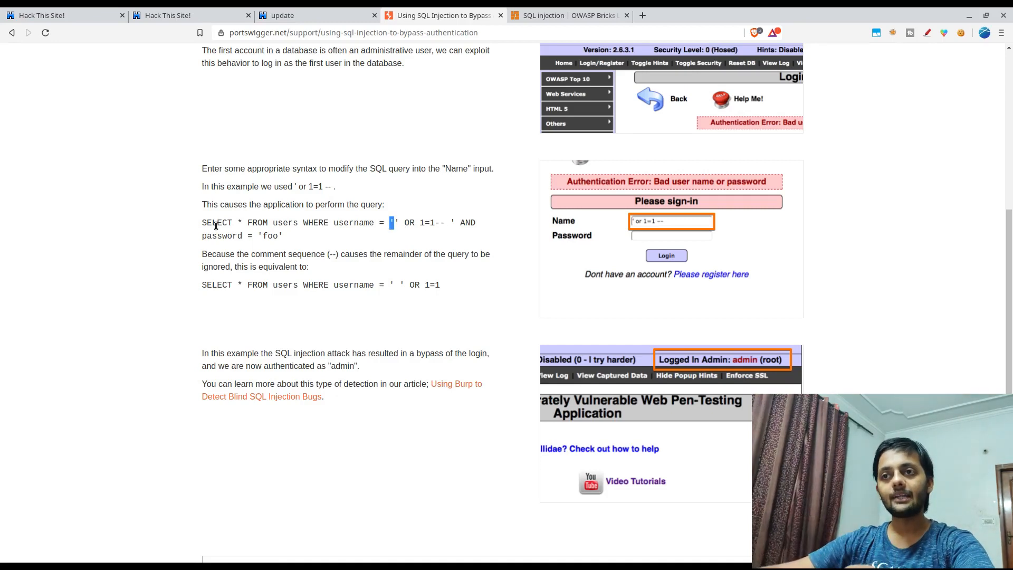
{"action": "mouse_move", "coordinate": [286, 243]}
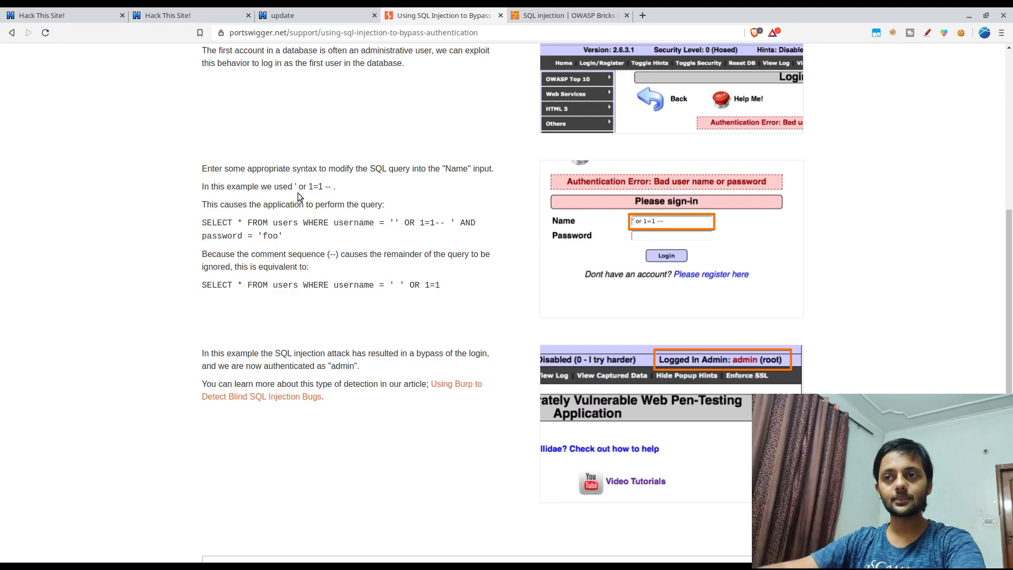
{"action": "double_click", "coordinate": [314, 185]}
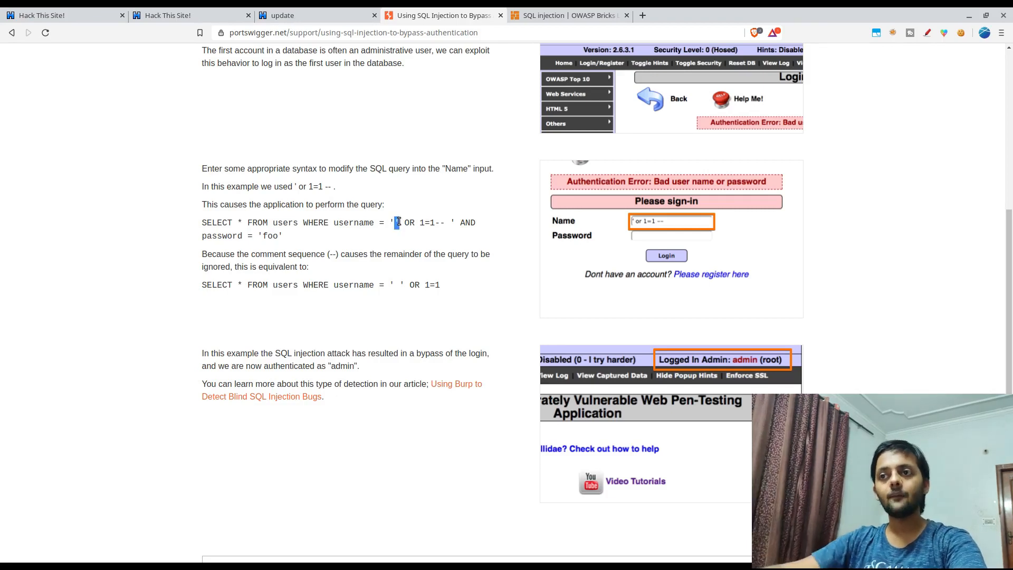
{"action": "left_click_drag", "start_coordinate": [395, 223], "coordinate": [432, 223]}
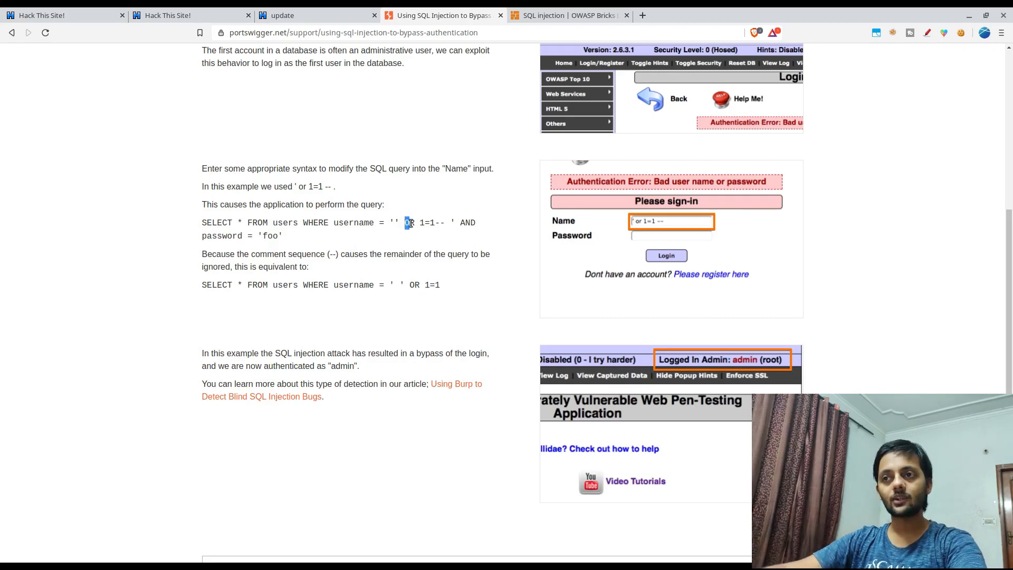
{"action": "left_click_drag", "start_coordinate": [404, 222], "coordinate": [432, 223]}
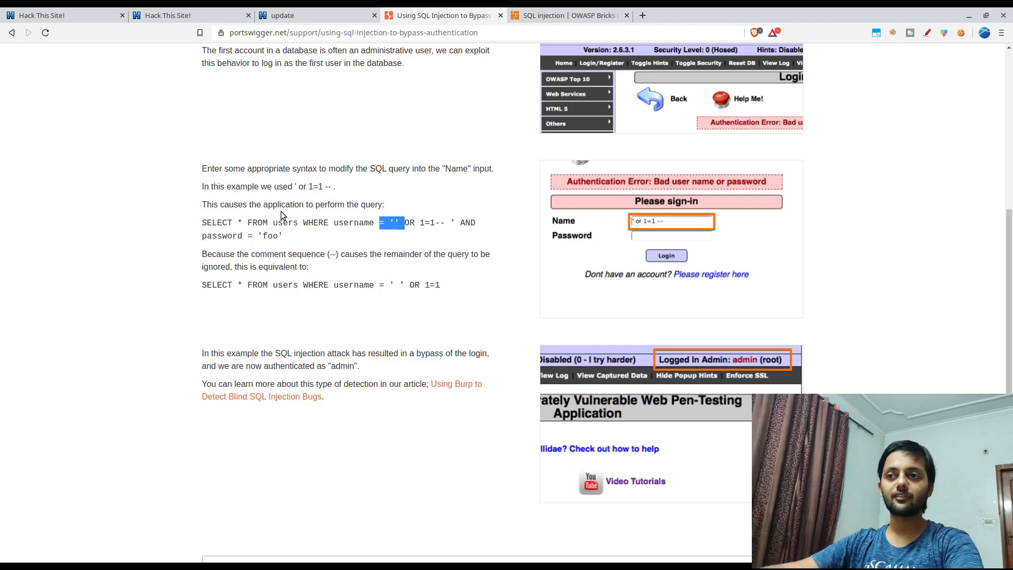
{"action": "mouse_move", "coordinate": [325, 220]}
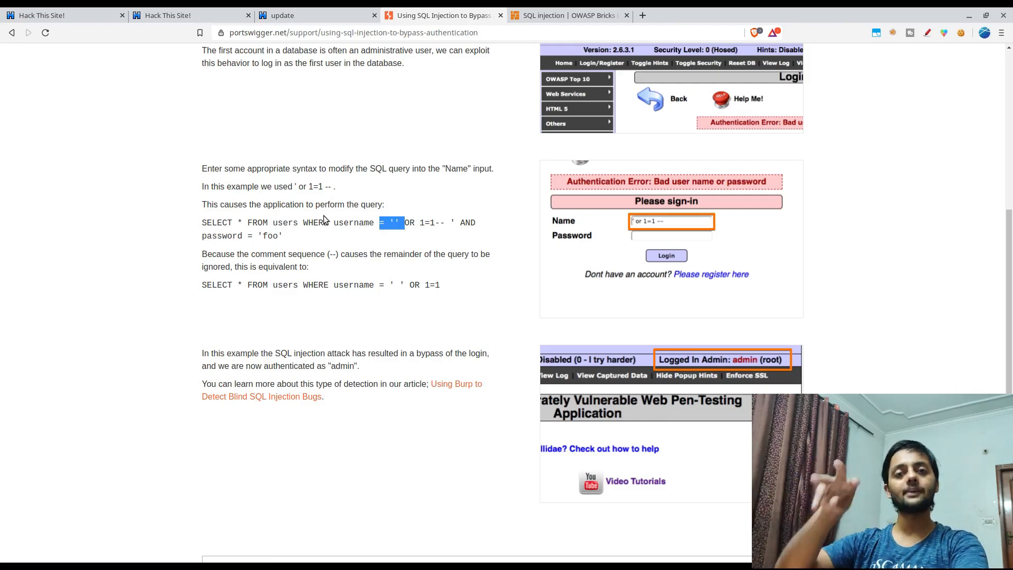
{"action": "scroll", "scroll_direction": "down", "scroll_amount": 3}
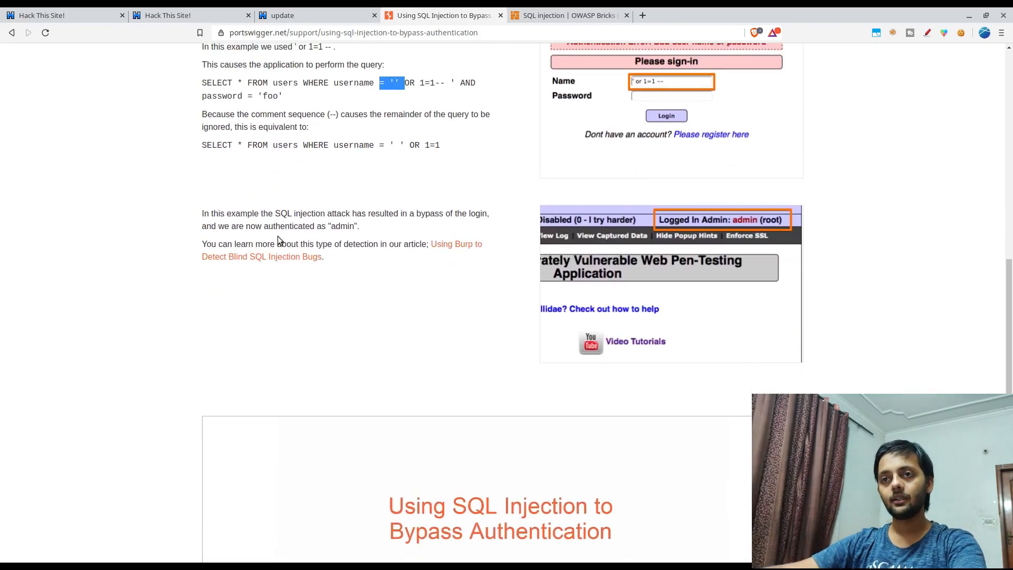
{"action": "mouse_move", "coordinate": [711, 224]}
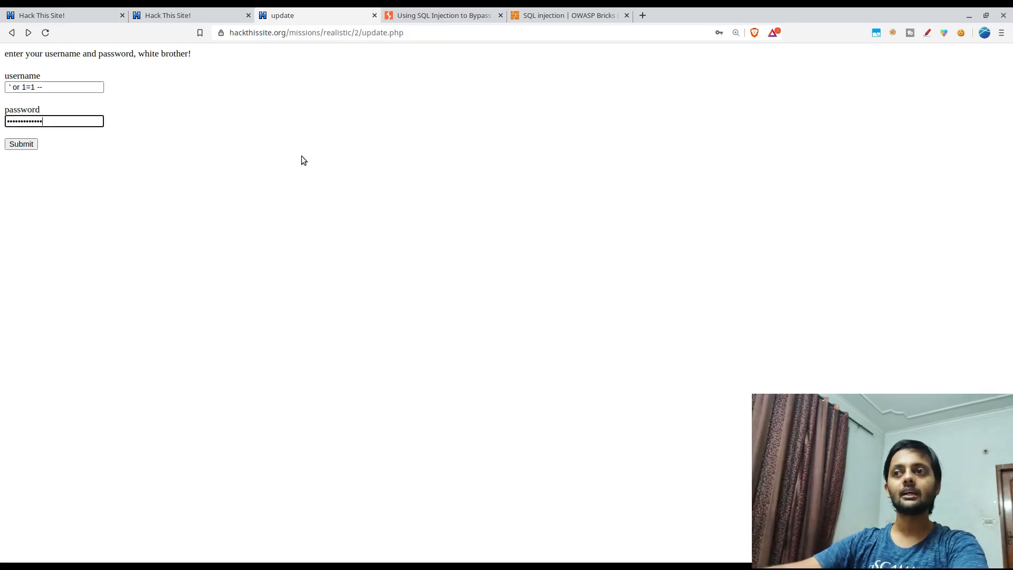
Submit the ' or 1=1 -- login to complete mission 2 and go on to the next mission.
{"action": "left_click", "coordinate": [442, 15]}
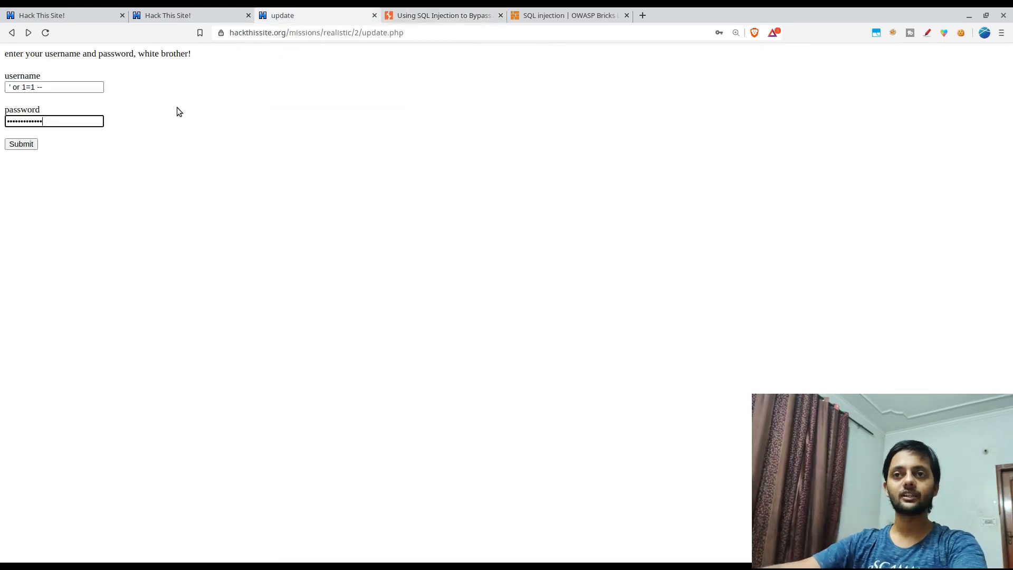
{"action": "left_click", "coordinate": [21, 144]}
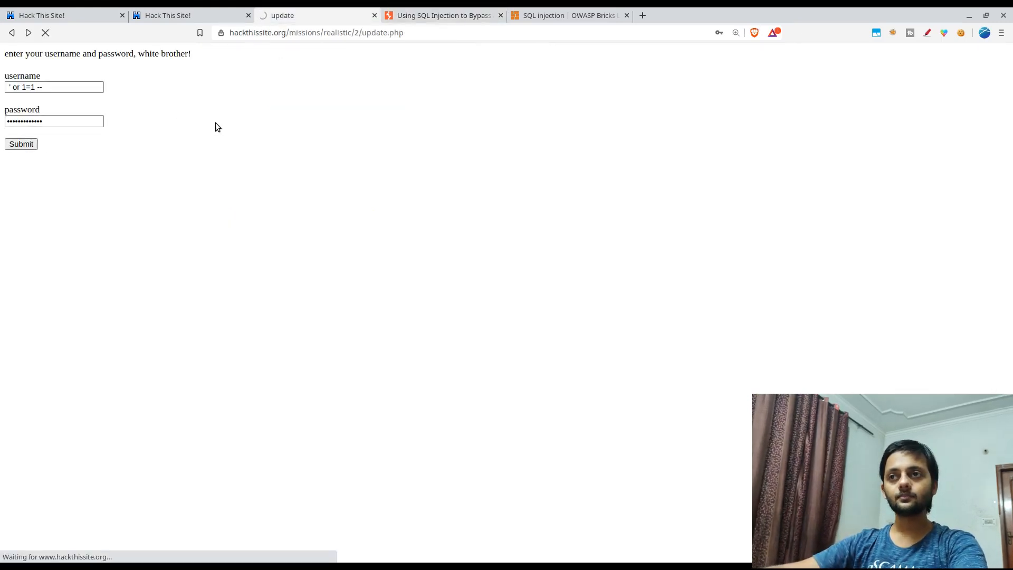
{"action": "left_click", "coordinate": [21, 143]}
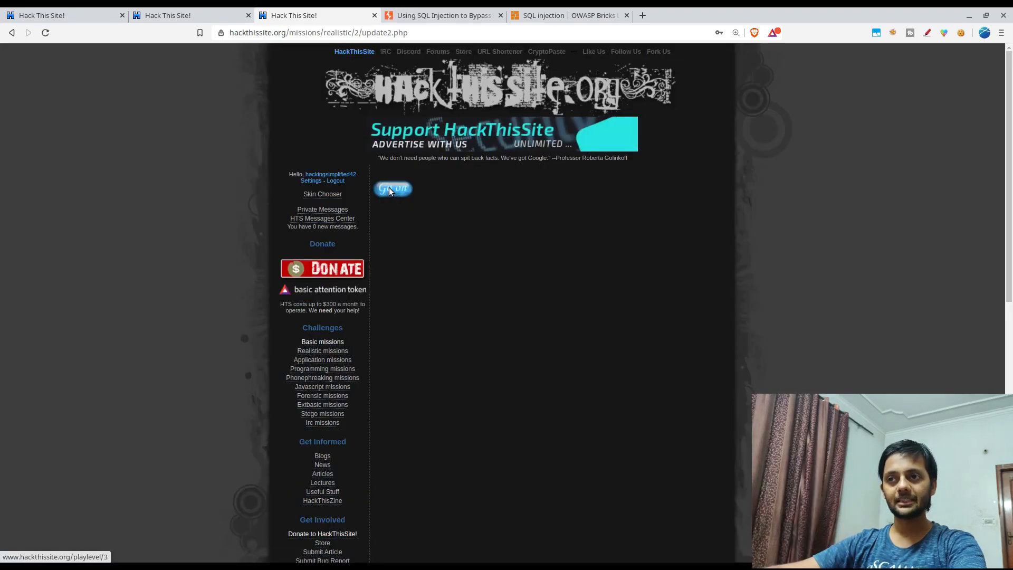
{"action": "left_click", "coordinate": [392, 188]}
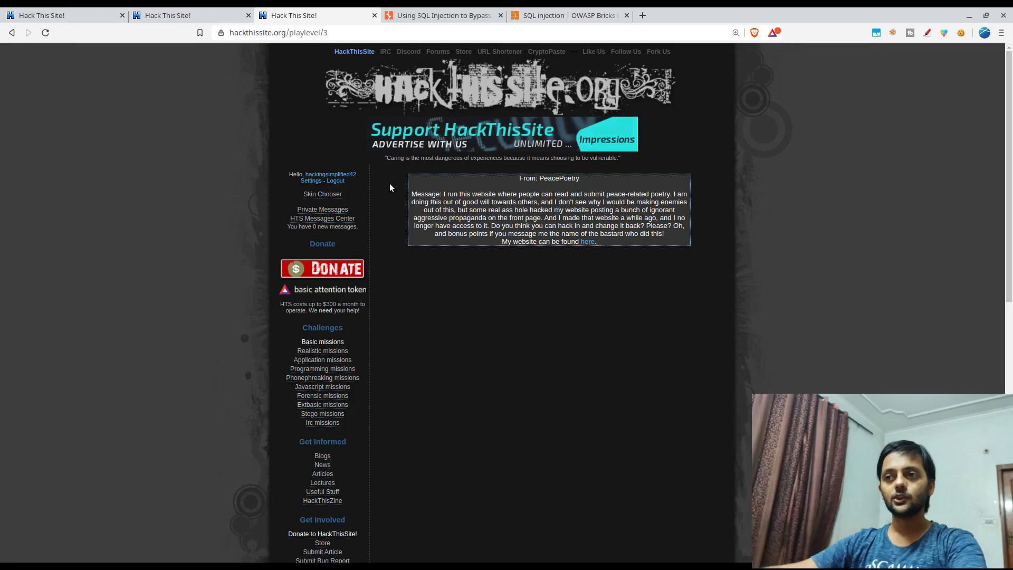
Switch to the OWASP Bricks Login page #1 cheat sheet tab.
{"action": "left_click", "coordinate": [442, 15]}
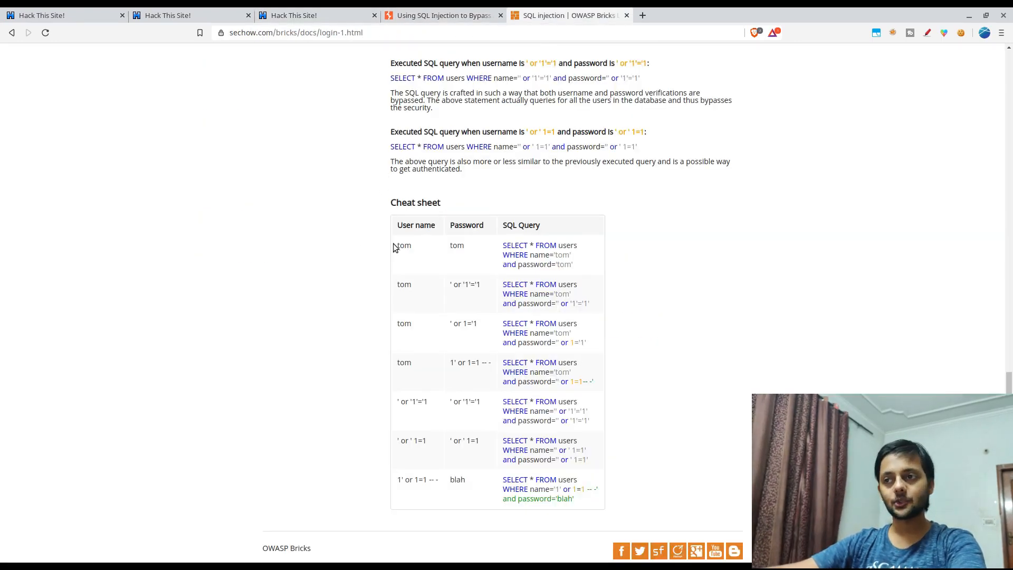
Review the Bricks cheat sheet payloads, highlighting the ' or '1'='1 password payload.
{"action": "double_click", "coordinate": [464, 284]}
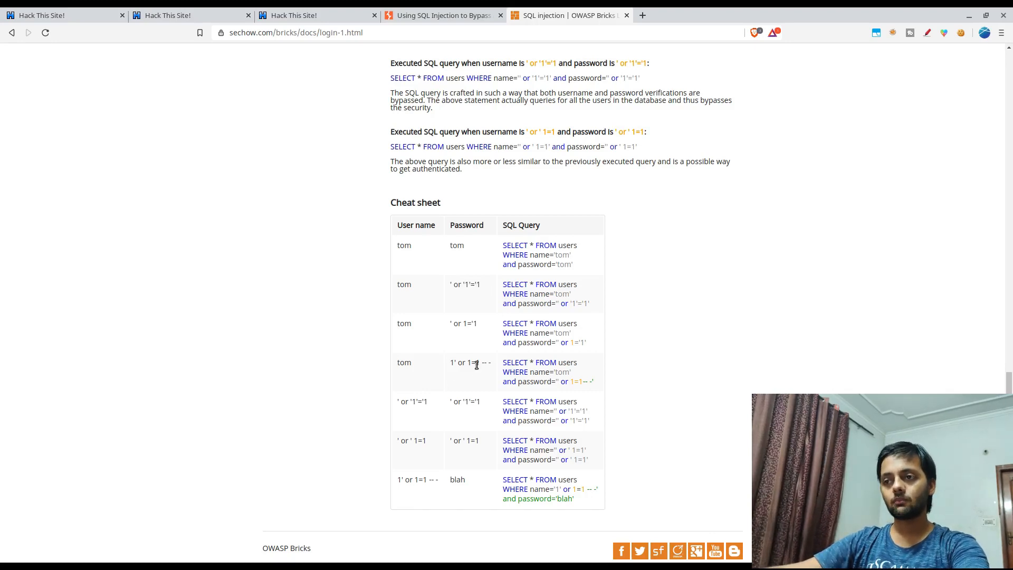
{"action": "double_click", "coordinate": [464, 401]}
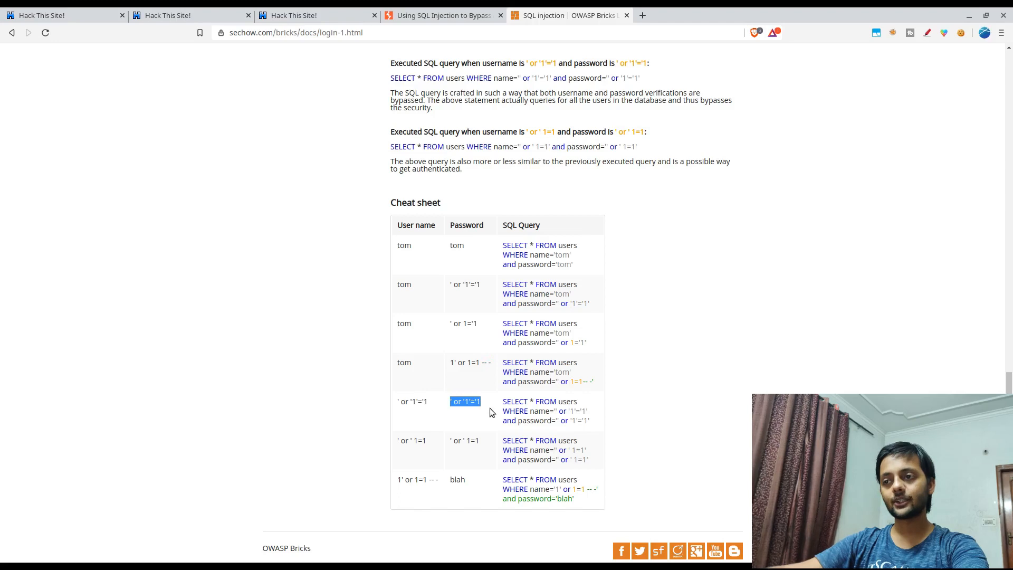
{"action": "scroll", "scroll_direction": "up", "scroll_amount": 3}
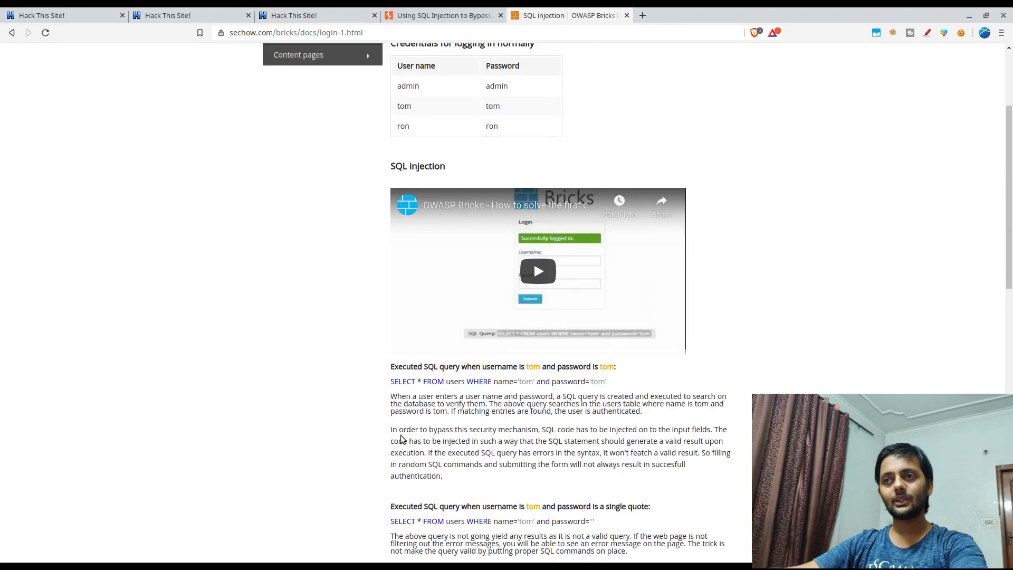
{"action": "scroll", "scroll_direction": "up", "scroll_amount": 3}
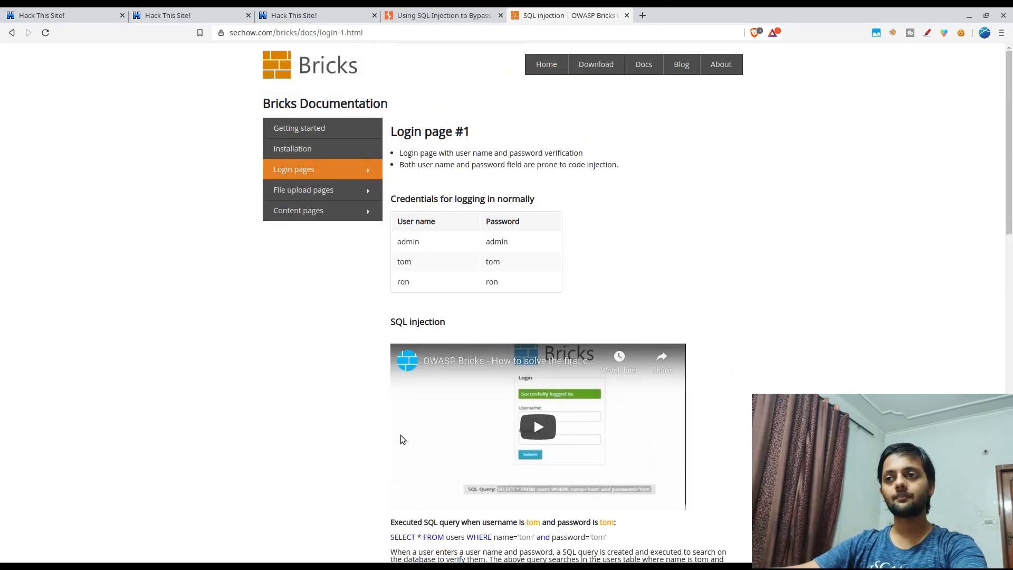
{"action": "scroll", "scroll_direction": "down", "scroll_amount": 3}
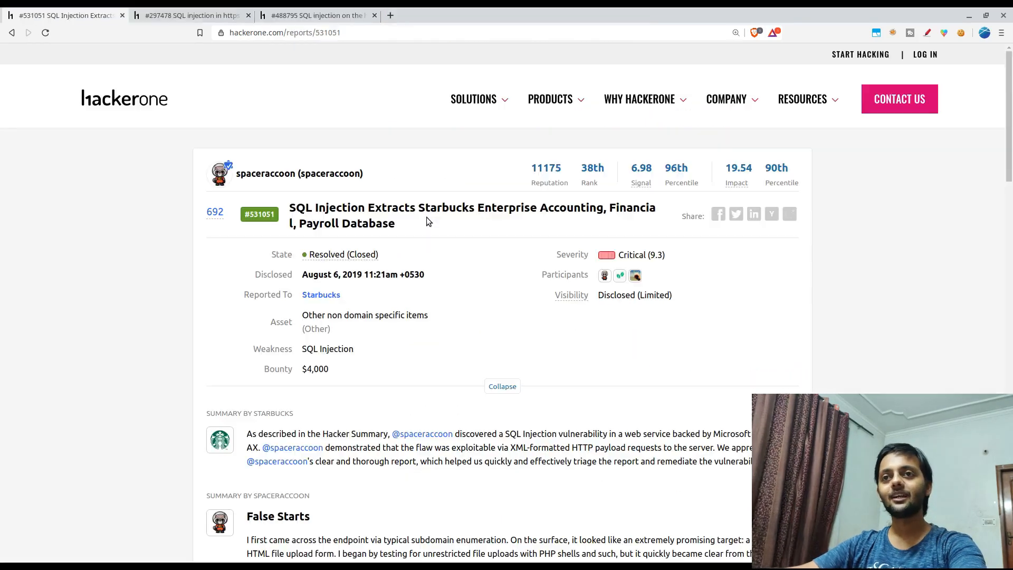
{"action": "left_click", "coordinate": [317, 15]}
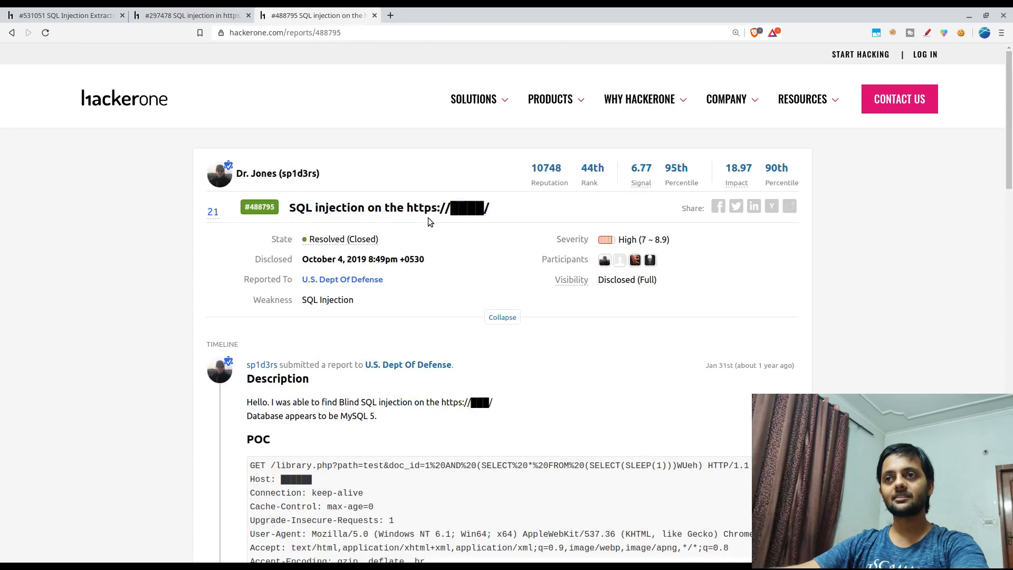
{"action": "left_click", "coordinate": [61, 15]}
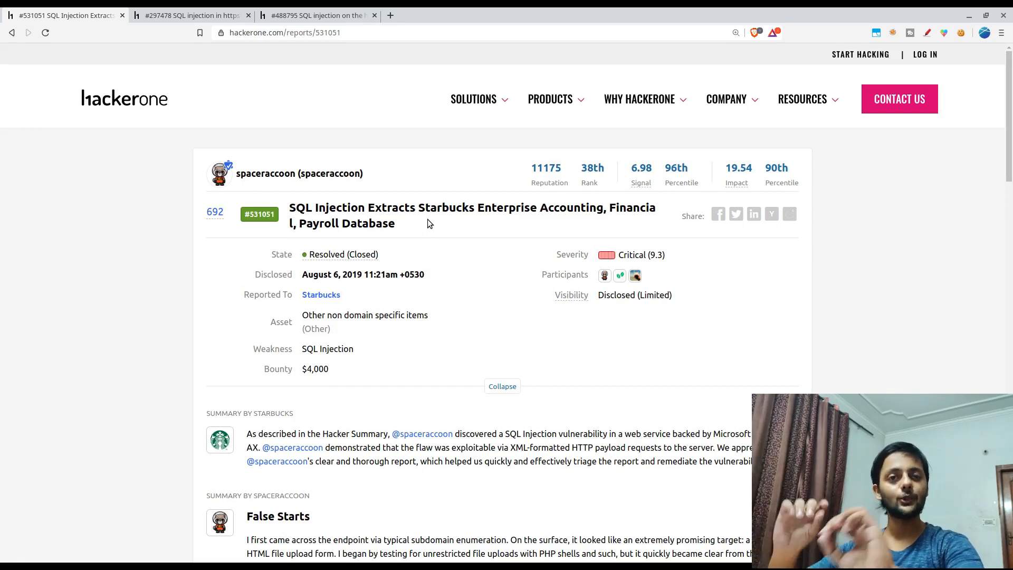
{"action": "mouse_move", "coordinate": [409, 291]}
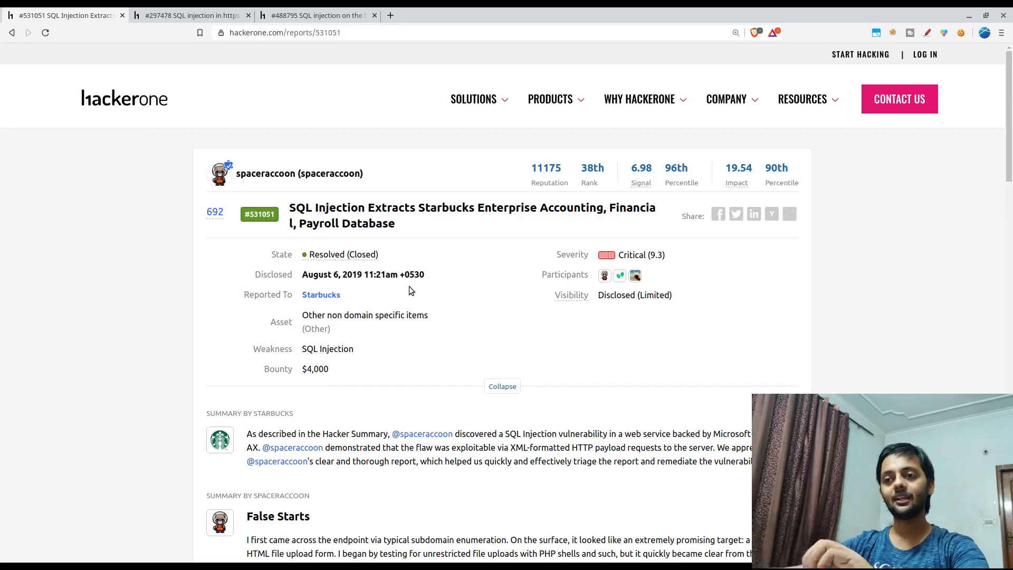
{"action": "scroll", "scroll_direction": "down", "scroll_amount": 3}
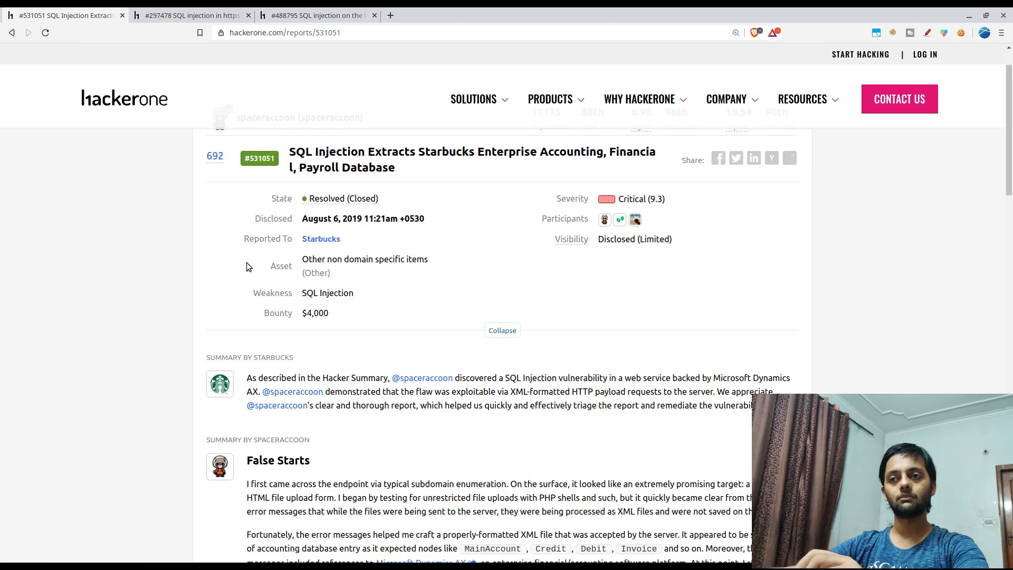
{"action": "mouse_move", "coordinate": [302, 313]}
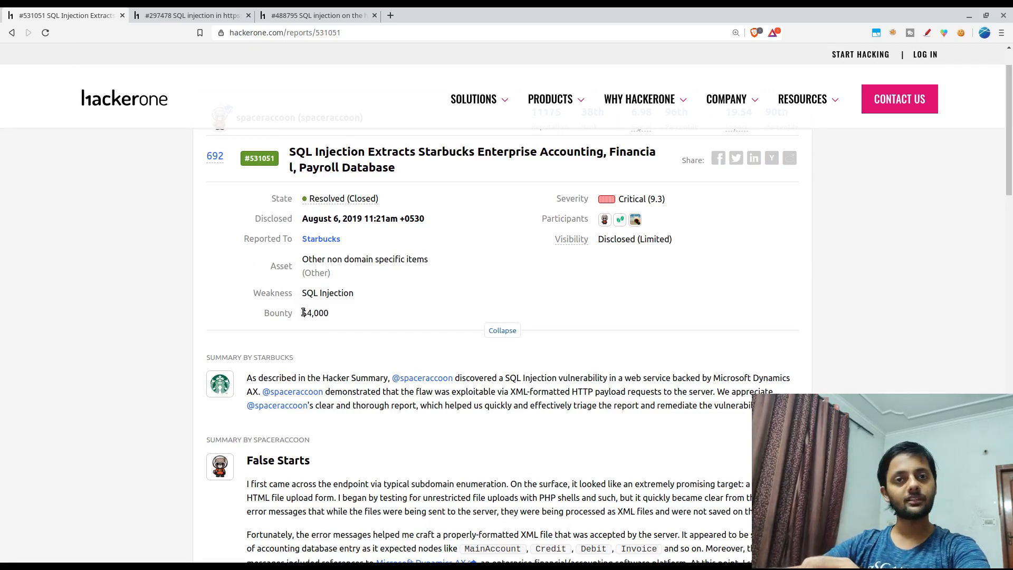
{"action": "scroll", "scroll_direction": "down", "scroll_amount": 3}
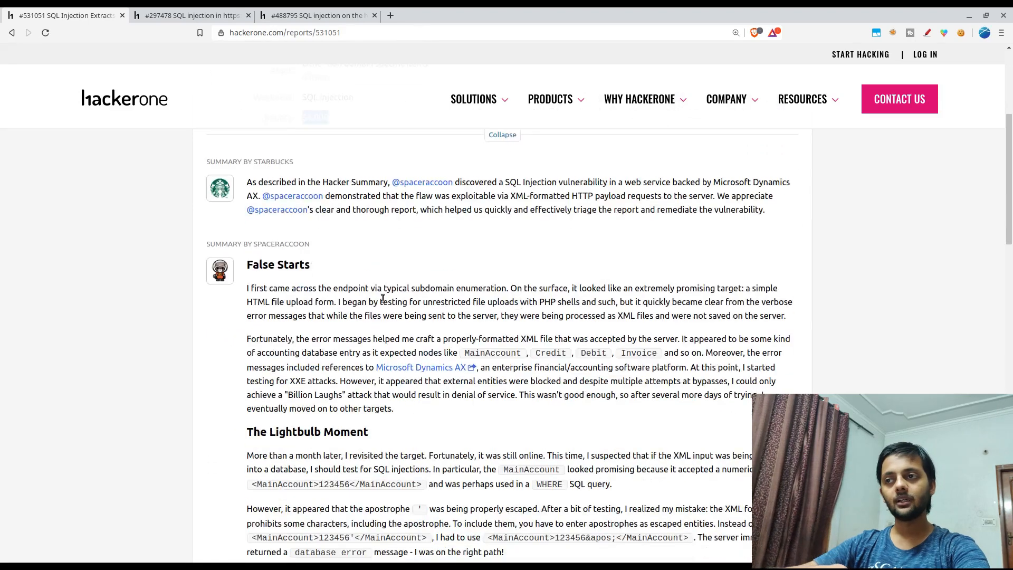
{"action": "mouse_move", "coordinate": [489, 232]}
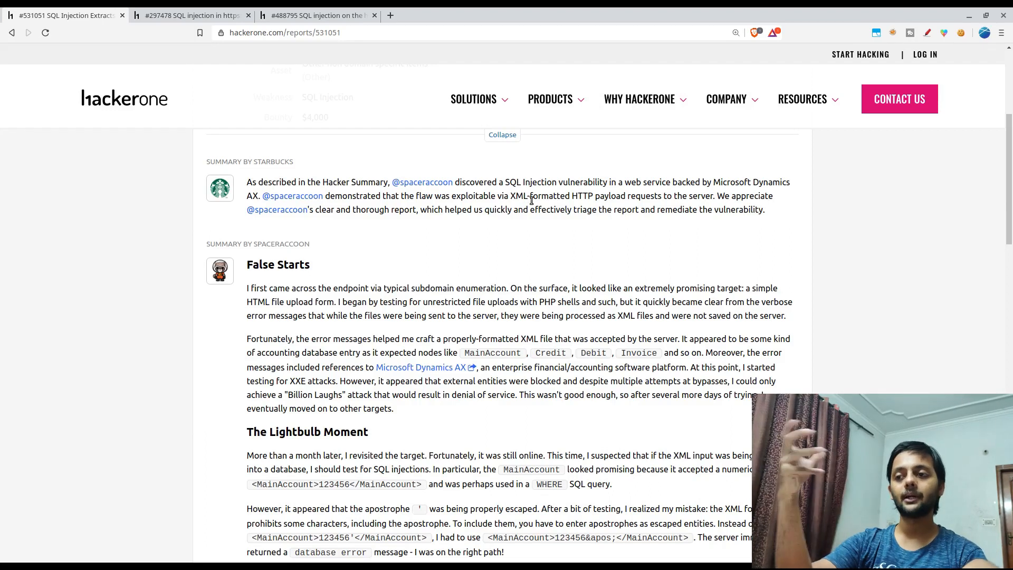
{"action": "mouse_move", "coordinate": [541, 279]}
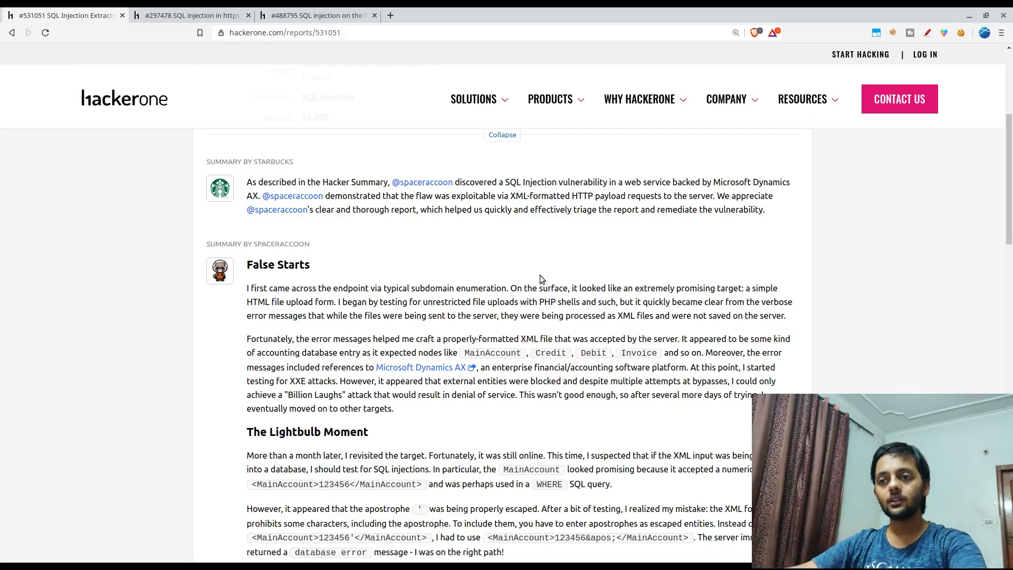
{"action": "scroll", "scroll_direction": "down", "scroll_amount": 3}
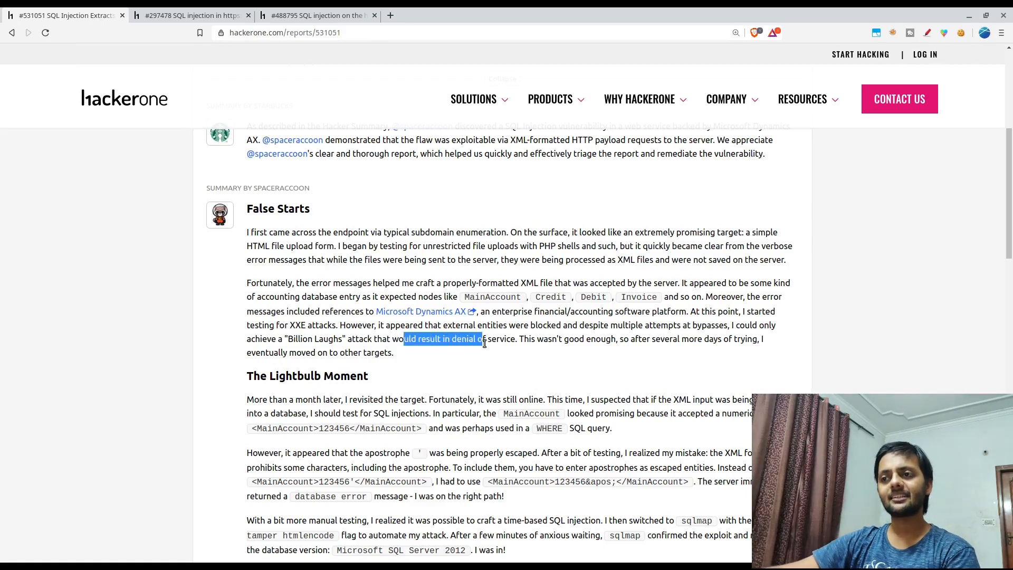
{"action": "left_click", "coordinate": [594, 339]}
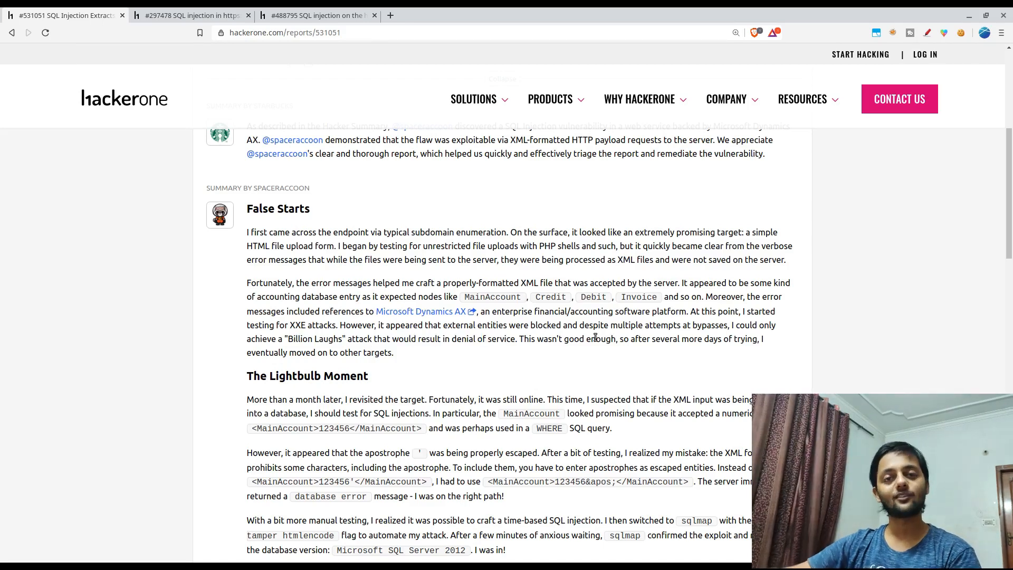
{"action": "mouse_move", "coordinate": [710, 352]}
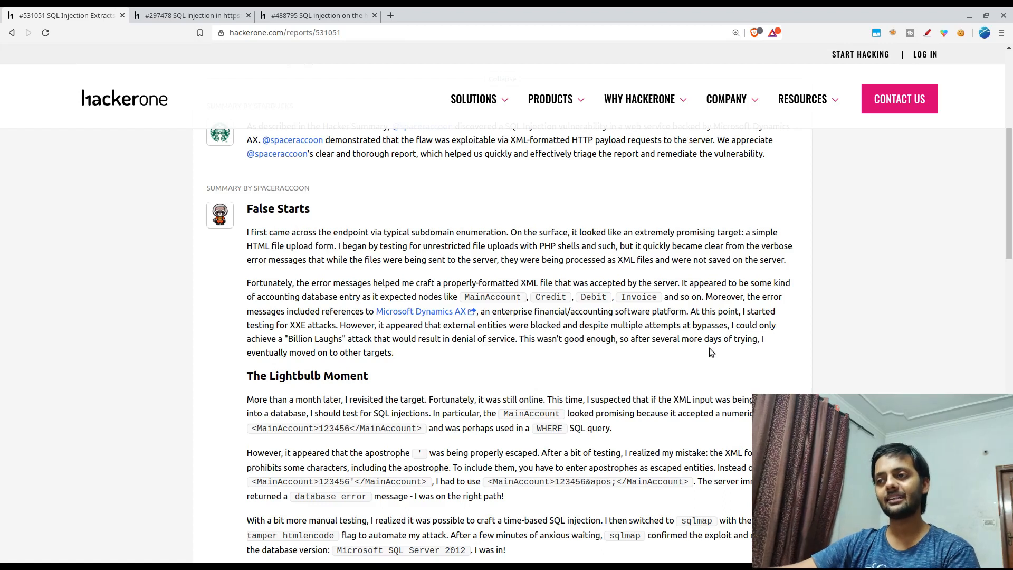
{"action": "mouse_move", "coordinate": [442, 375]}
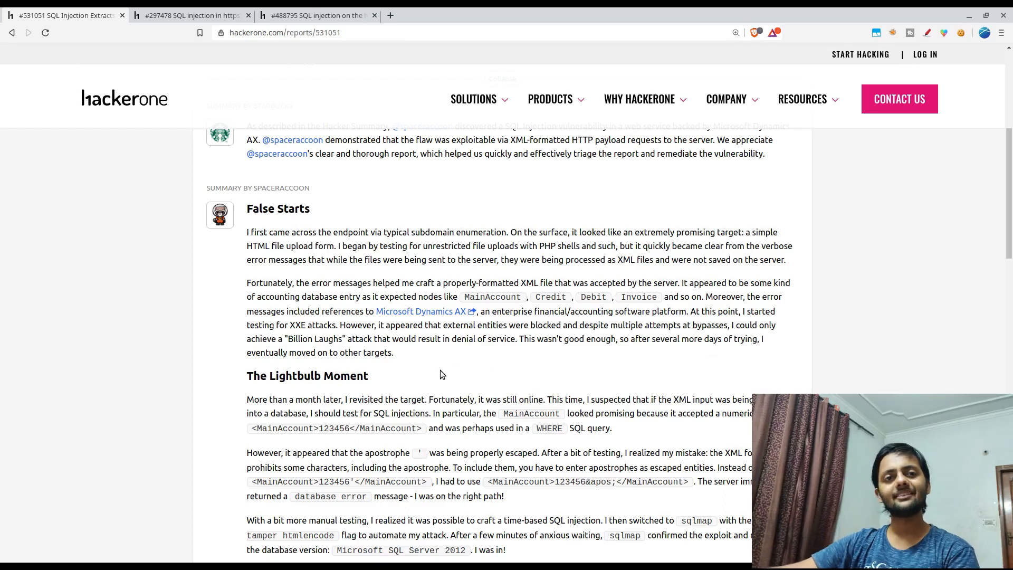
{"action": "scroll", "scroll_direction": "down", "scroll_amount": 3}
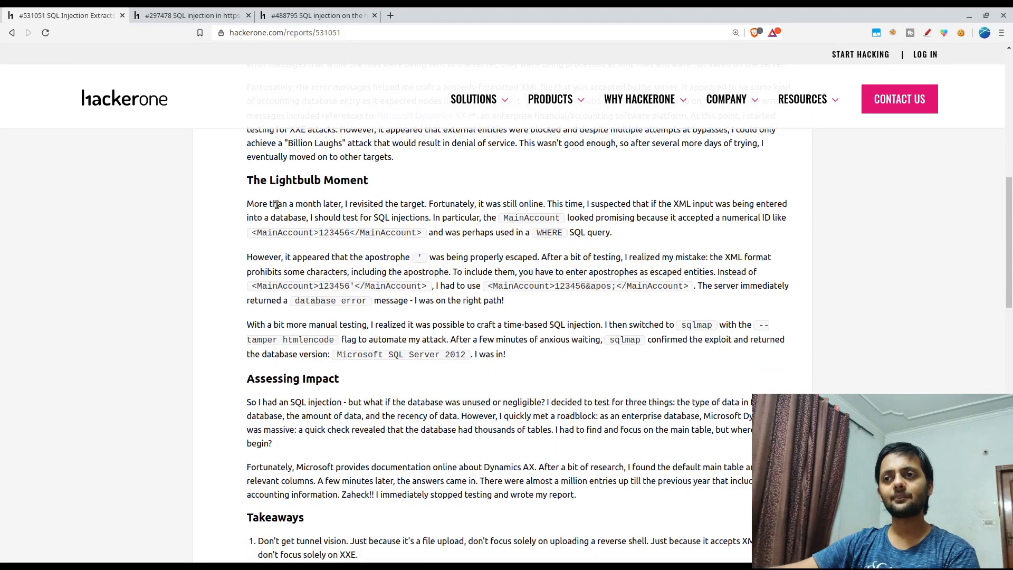
{"action": "mouse_move", "coordinate": [359, 208]}
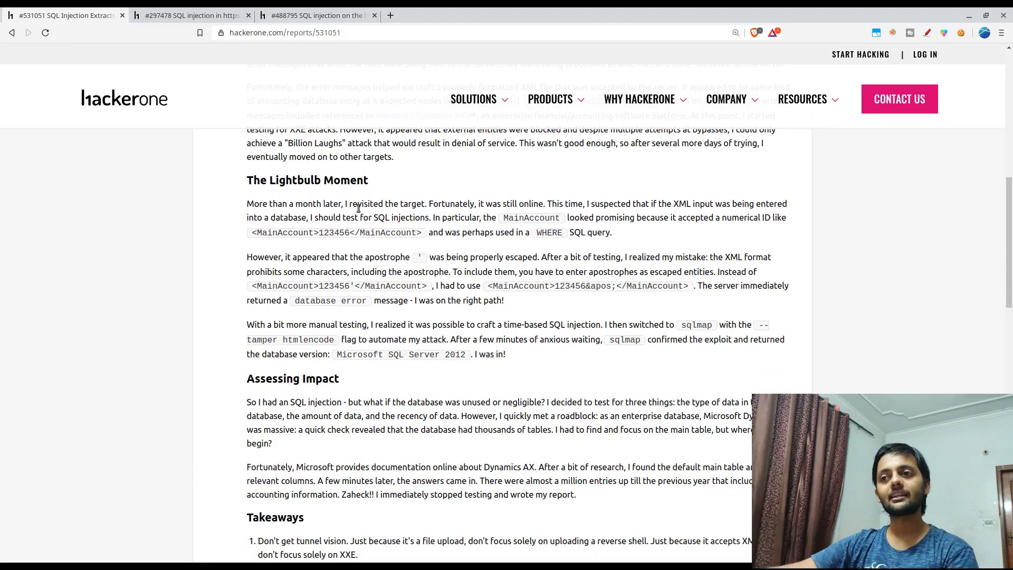
{"action": "mouse_move", "coordinate": [542, 218]}
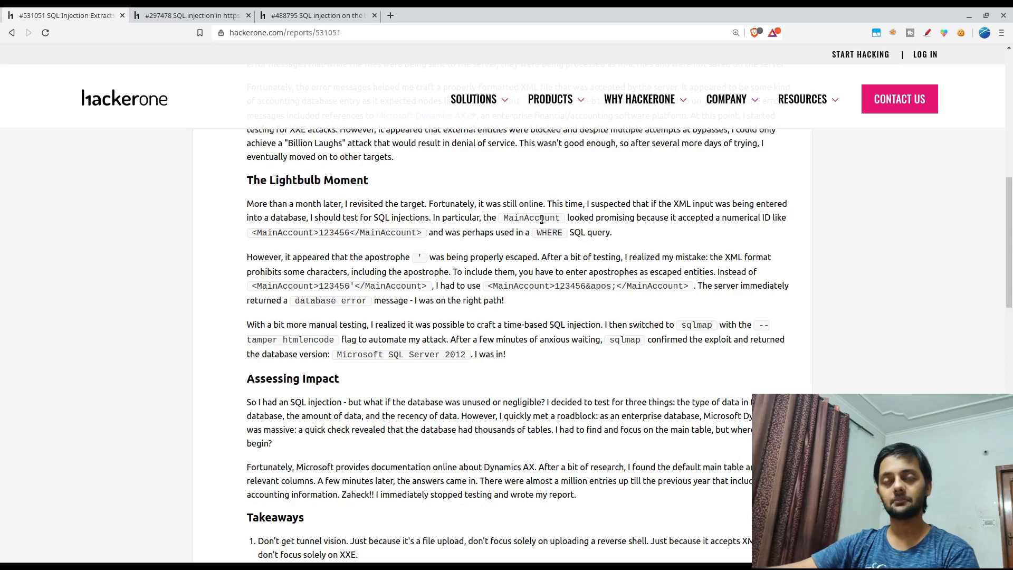
{"action": "mouse_move", "coordinate": [515, 243]}
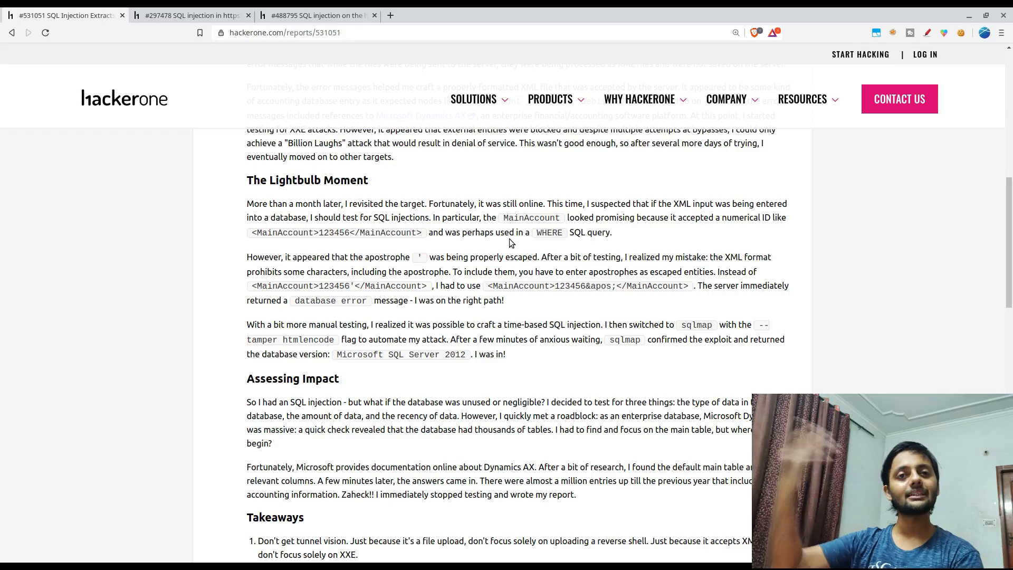
{"action": "mouse_move", "coordinate": [341, 232]}
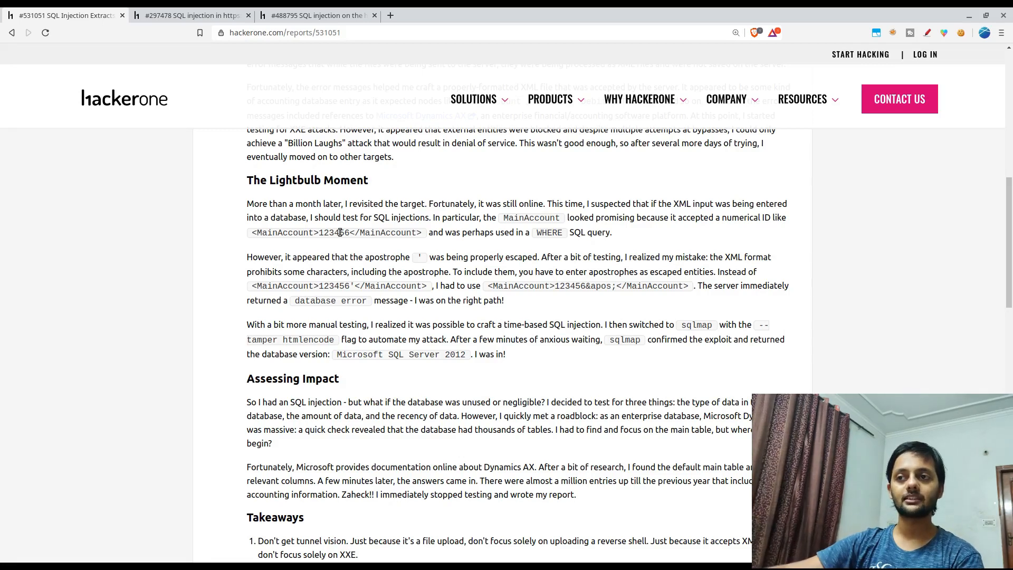
{"action": "double_click", "coordinate": [334, 232]}
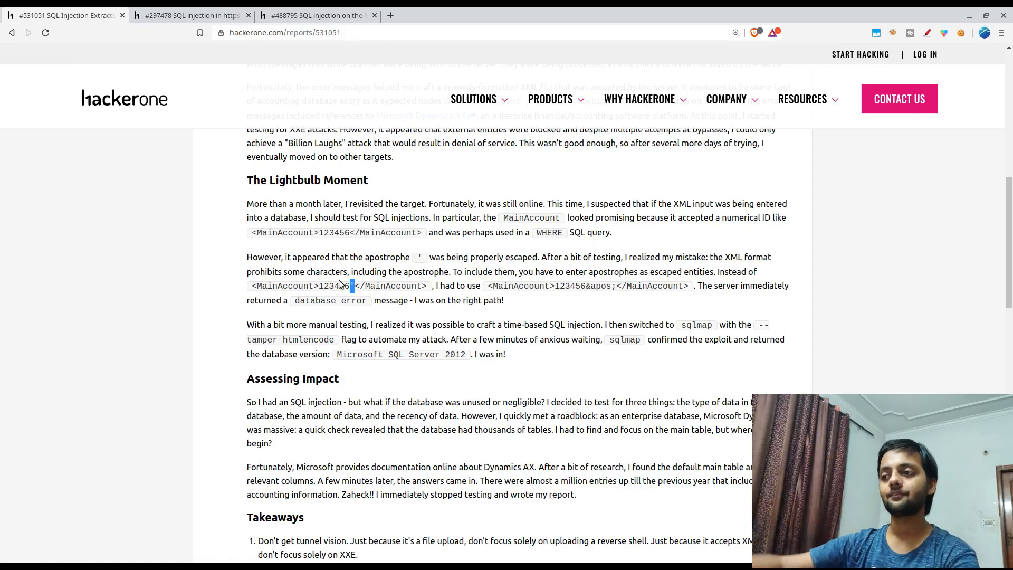
{"action": "mouse_move", "coordinate": [479, 294]}
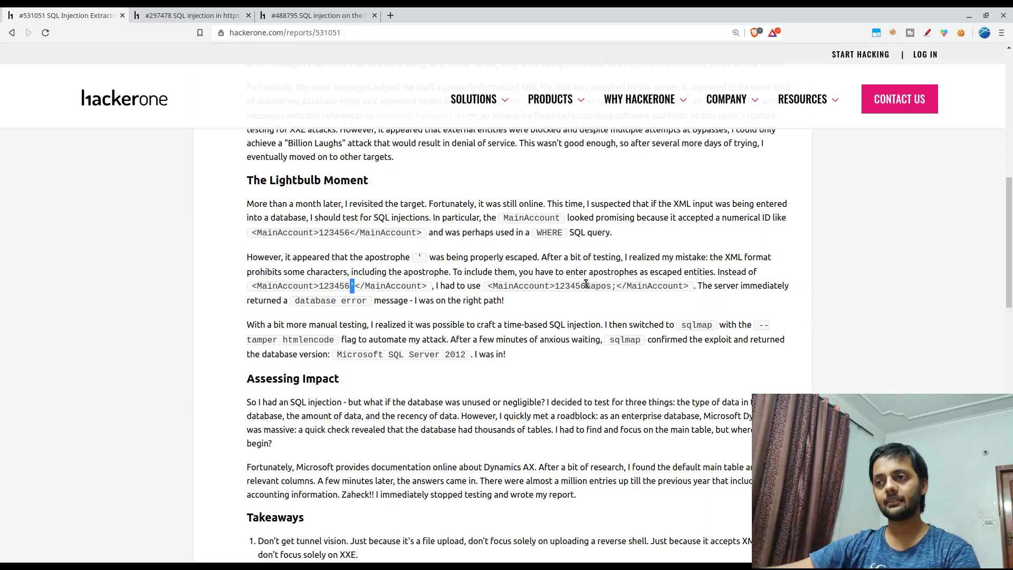
{"action": "mouse_move", "coordinate": [588, 284]}
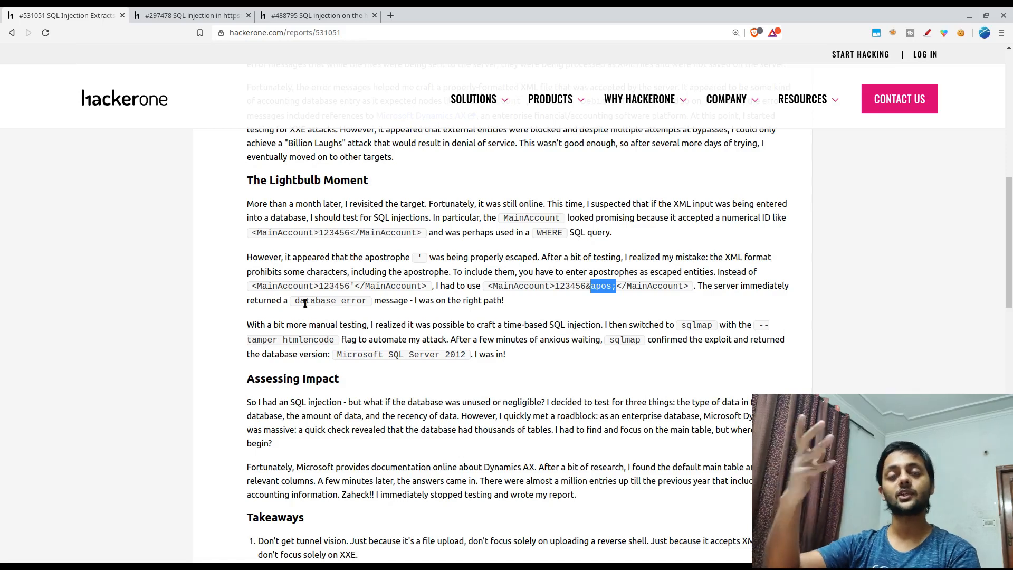
{"action": "scroll", "scroll_direction": "down", "scroll_amount": 3}
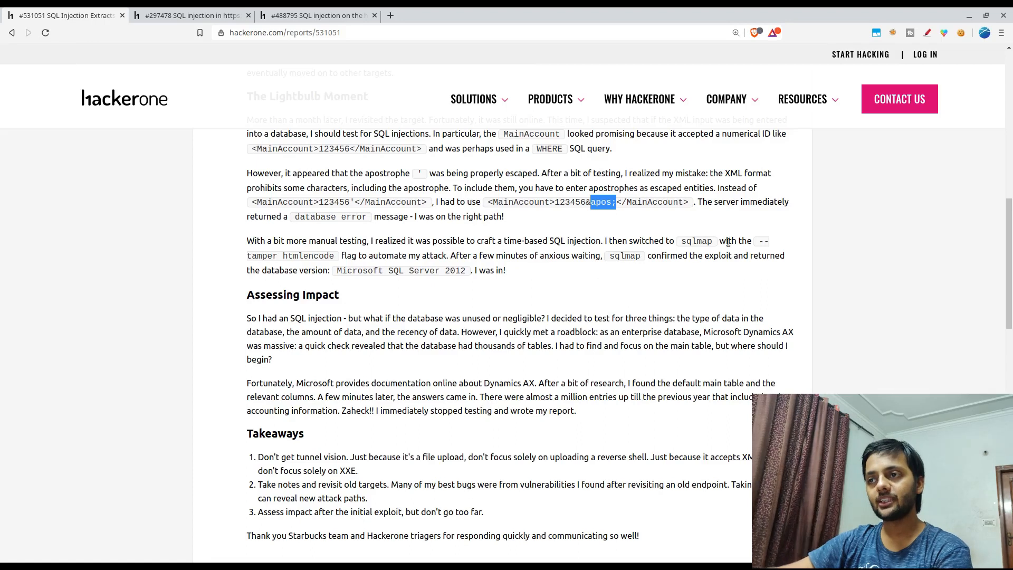
{"action": "double_click", "coordinate": [695, 241]}
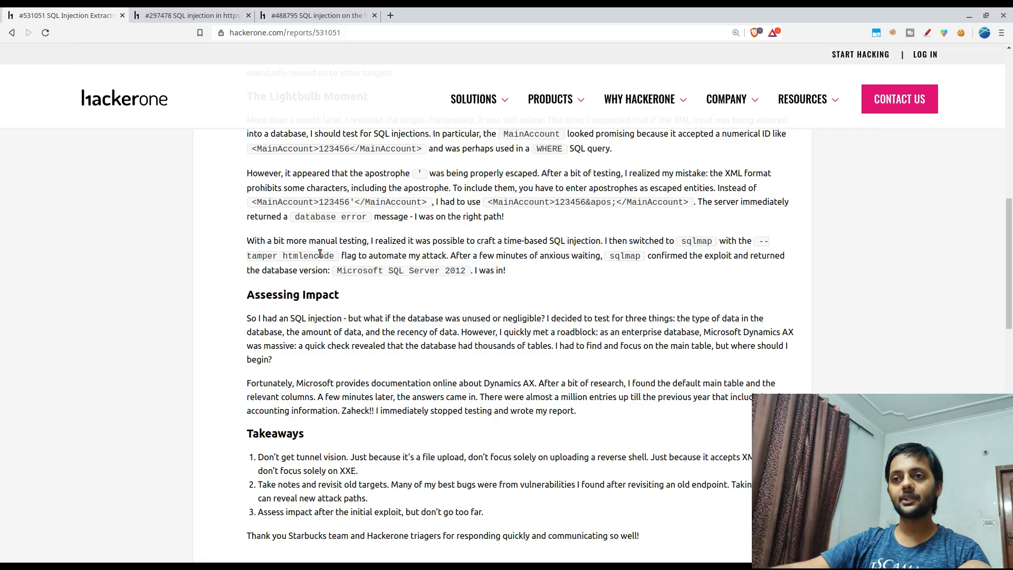
{"action": "double_click", "coordinate": [307, 255]}
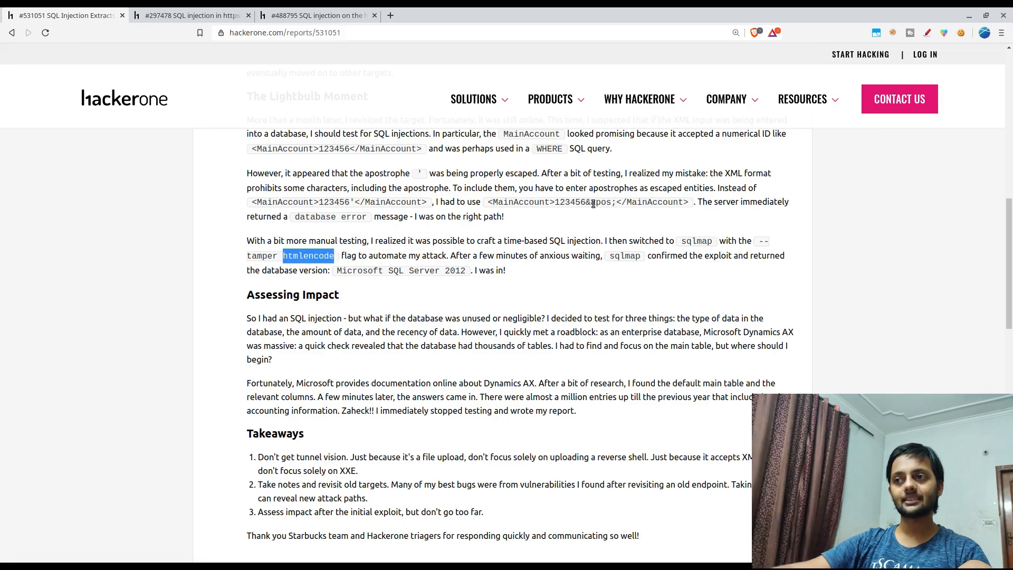
{"action": "double_click", "coordinate": [598, 202]}
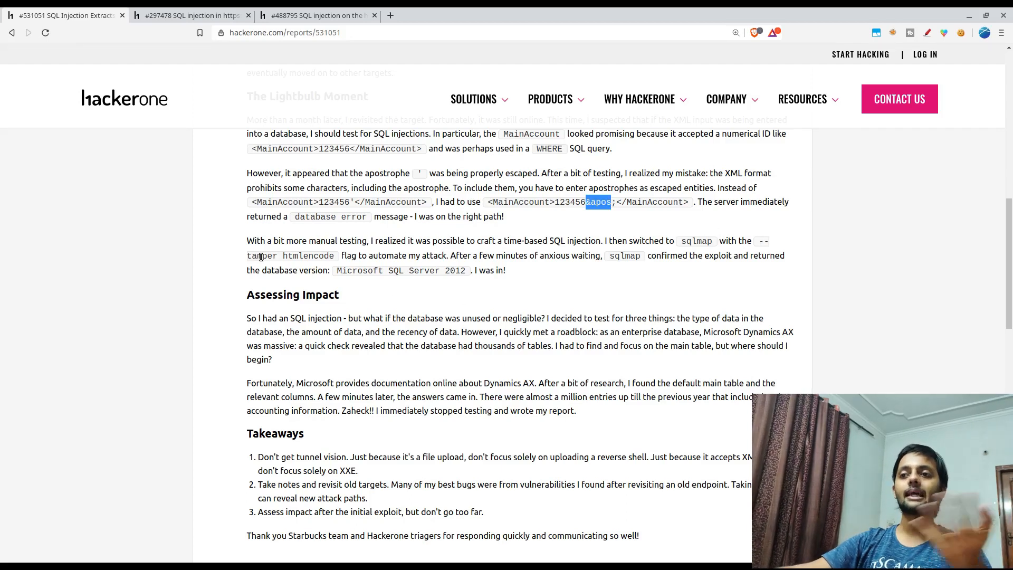
{"action": "scroll", "scroll_direction": "down", "scroll_amount": 3}
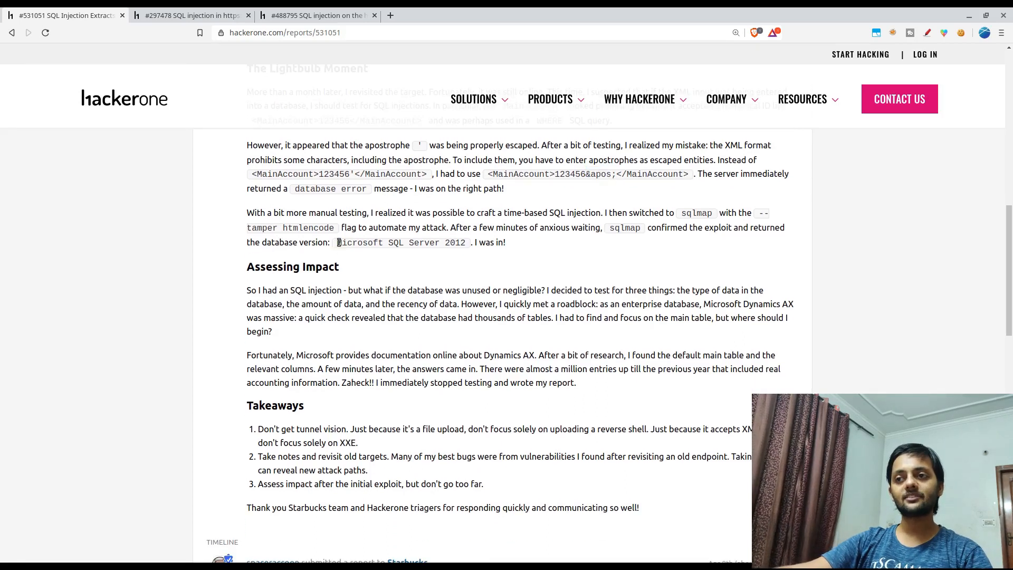
{"action": "double_click", "coordinate": [401, 243]}
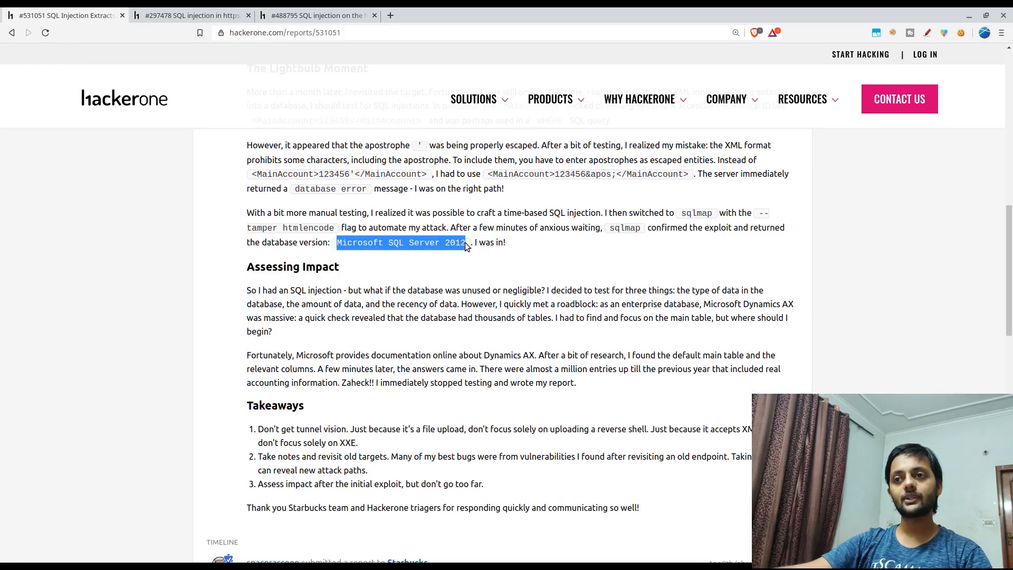
{"action": "scroll", "scroll_direction": "down", "scroll_amount": 3}
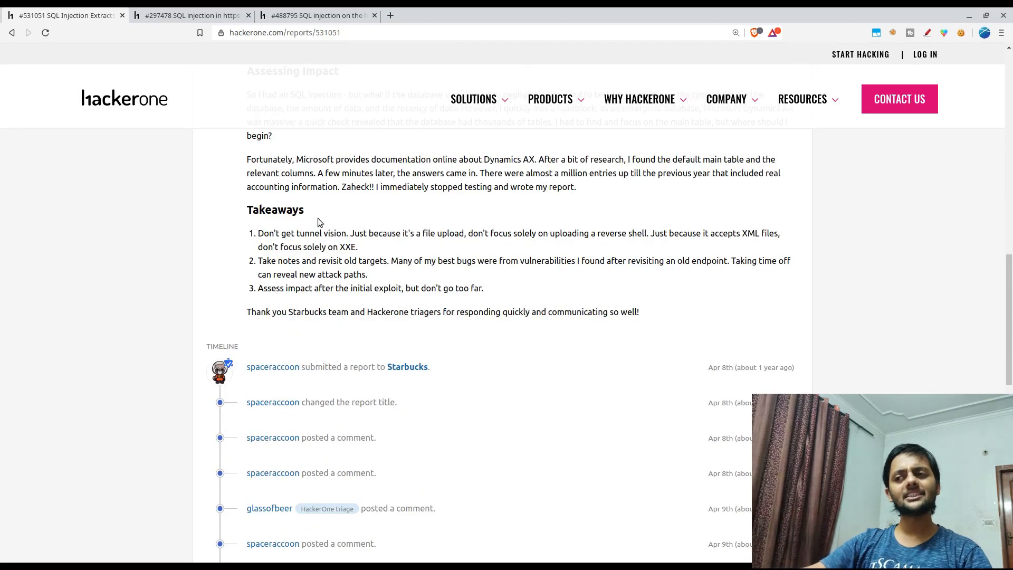
{"action": "mouse_move", "coordinate": [329, 244]}
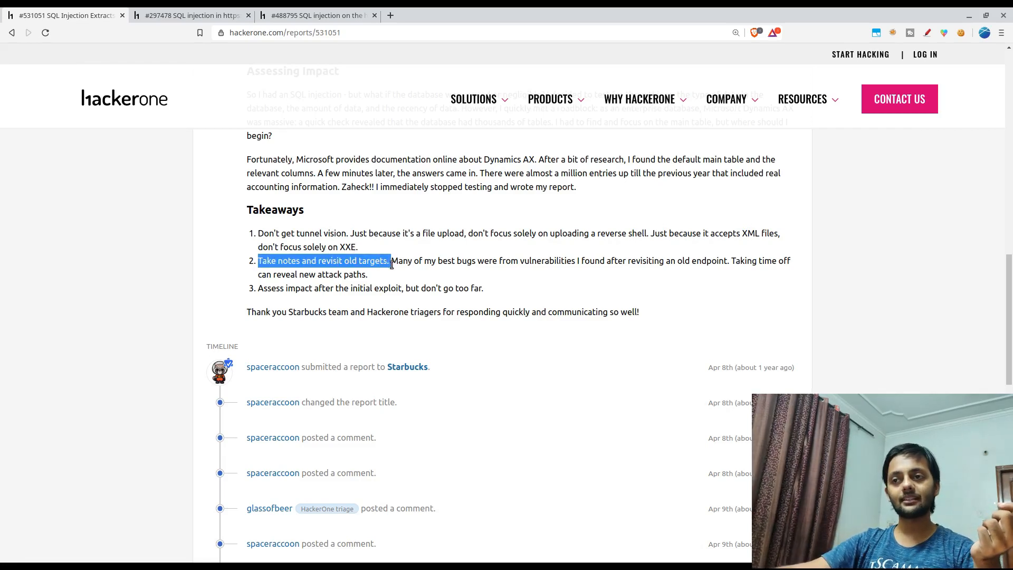
{"action": "left_click", "coordinate": [390, 266]}
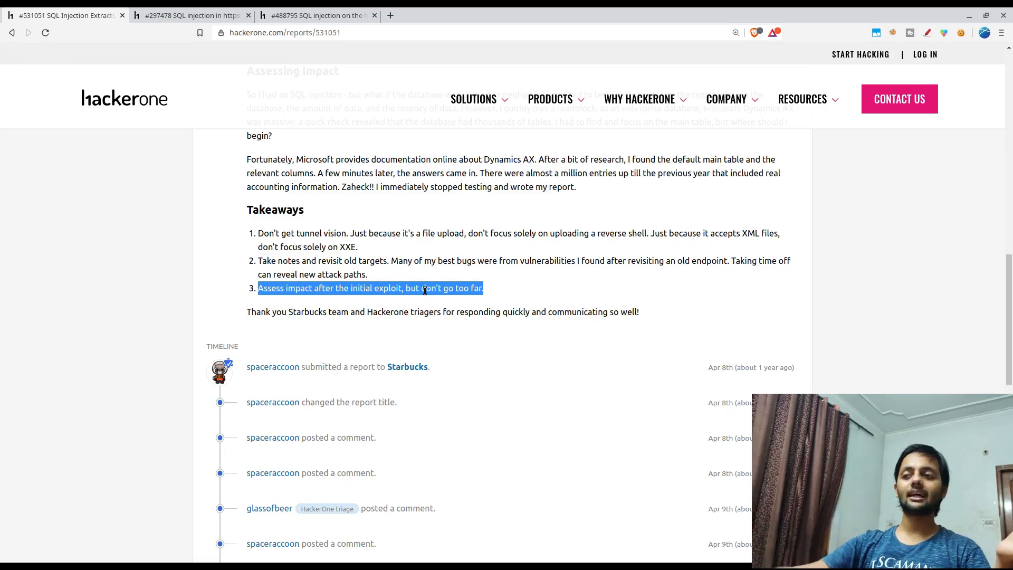
{"action": "scroll", "scroll_direction": "up", "scroll_amount": 3}
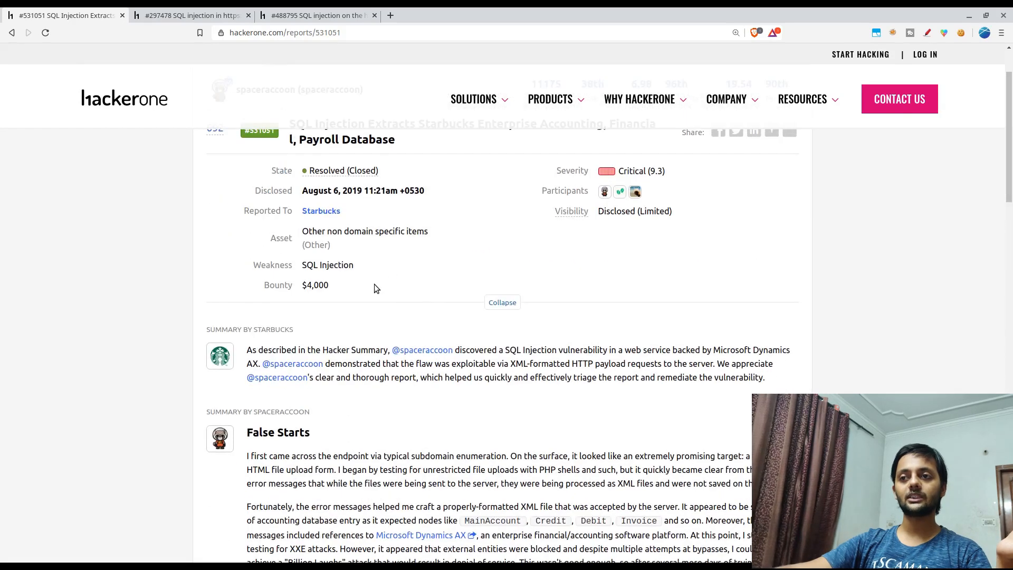
{"action": "scroll", "scroll_direction": "down", "scroll_amount": 3}
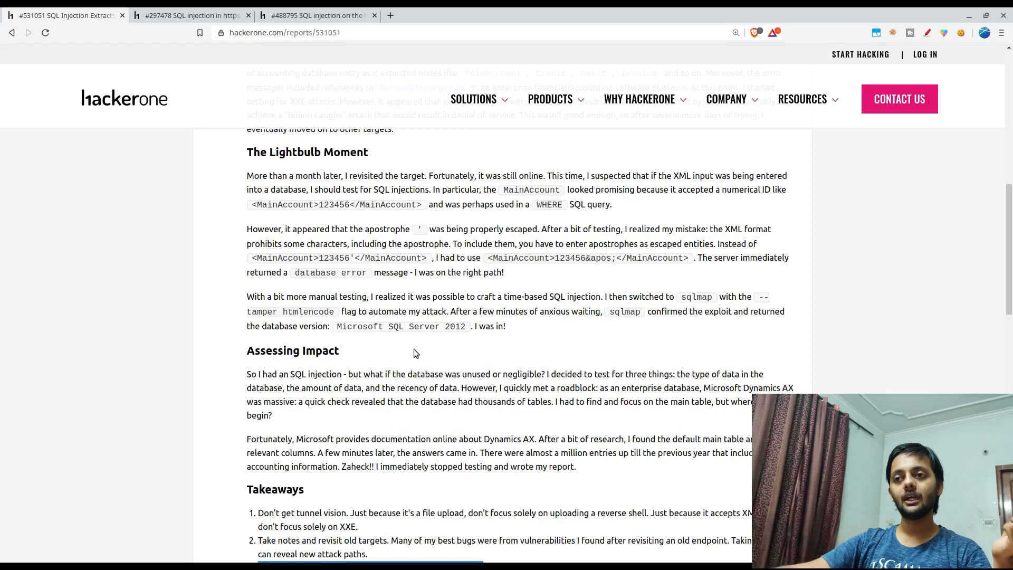
{"action": "scroll", "scroll_direction": "down", "scroll_amount": 3}
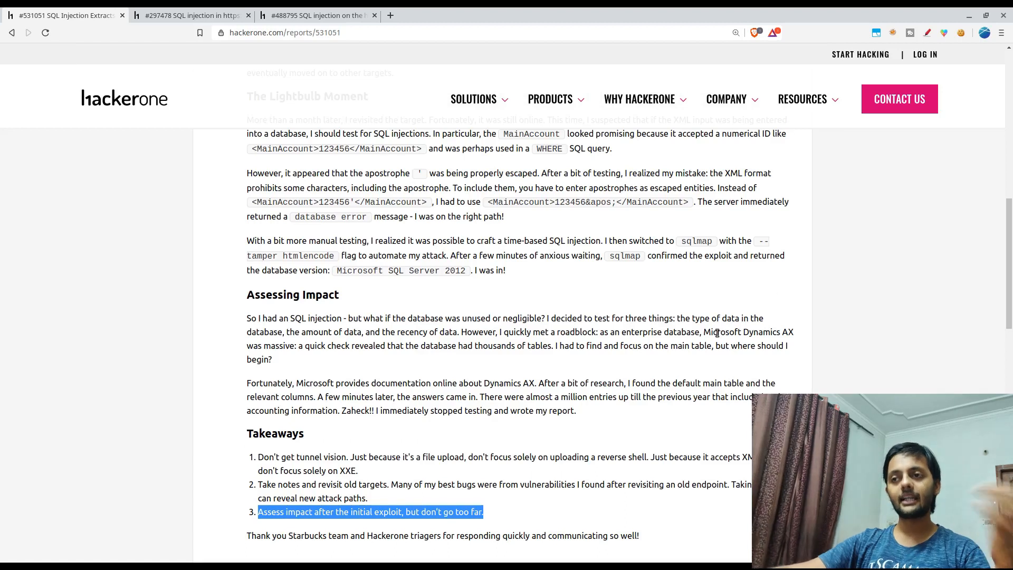
{"action": "scroll", "scroll_direction": "down", "scroll_amount": 3}
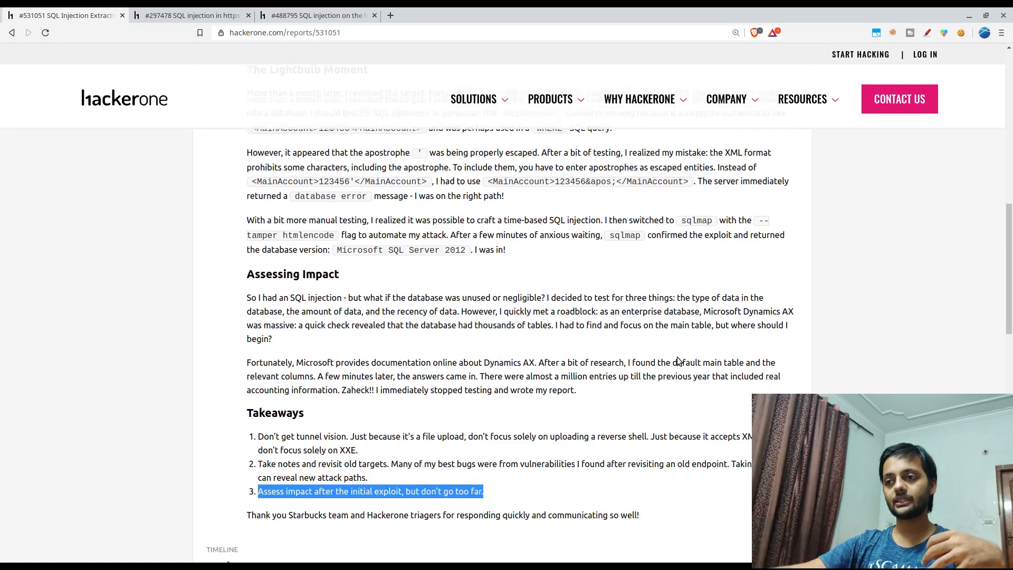
{"action": "scroll", "scroll_direction": "down", "scroll_amount": 3}
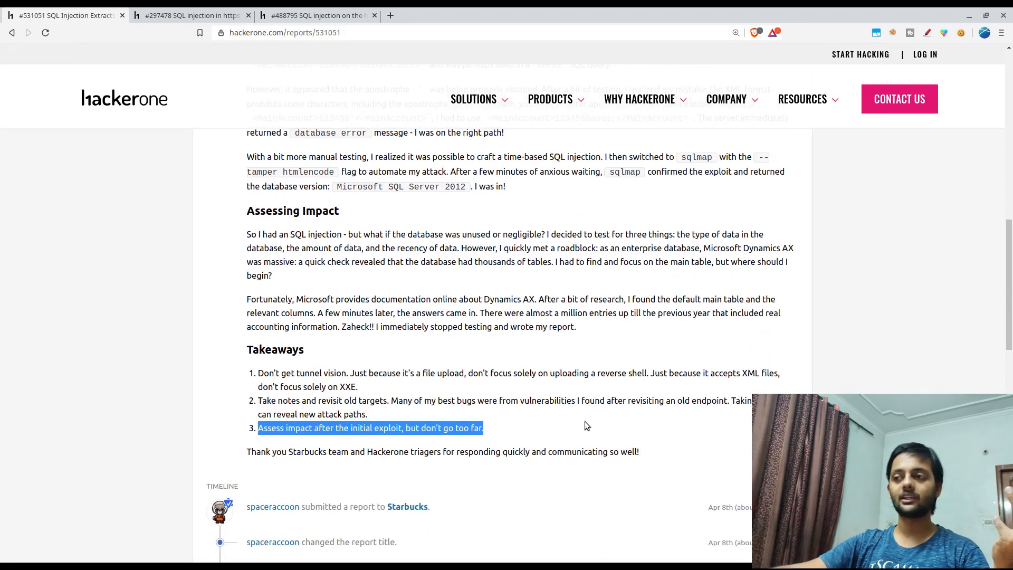
{"action": "mouse_move", "coordinate": [582, 399]}
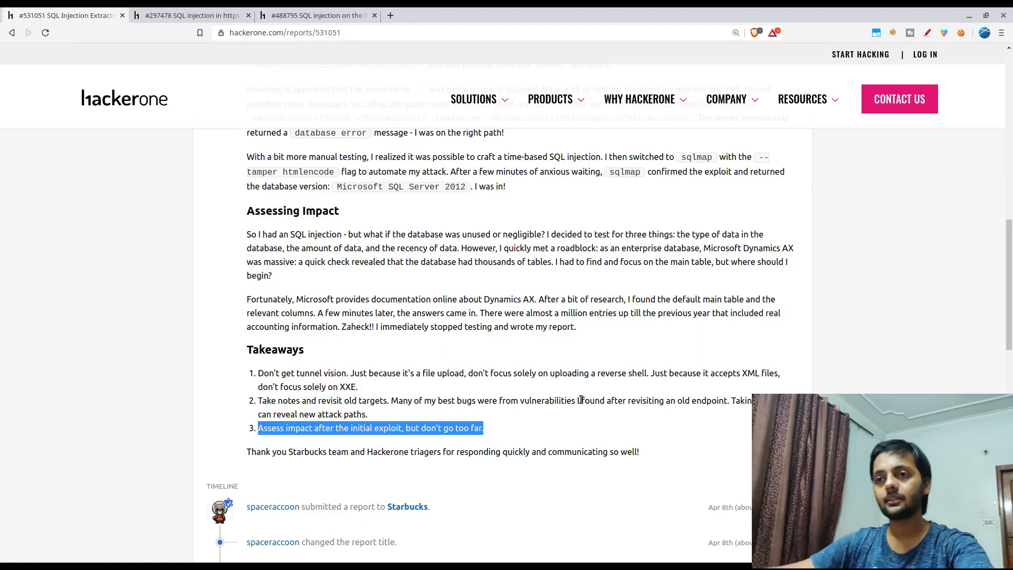
{"action": "scroll", "scroll_direction": "up", "scroll_amount": 3}
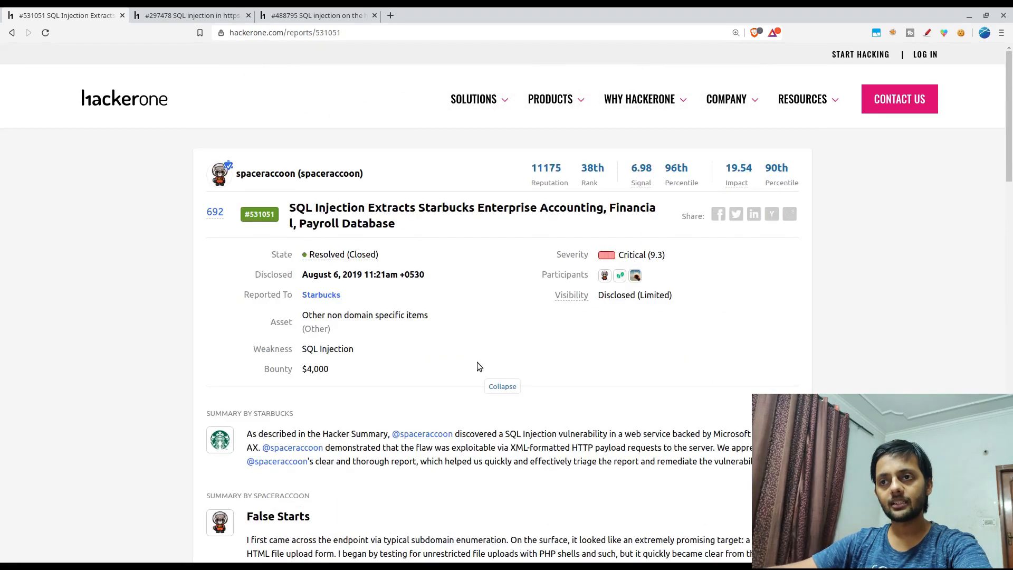
{"action": "mouse_move", "coordinate": [635, 257]}
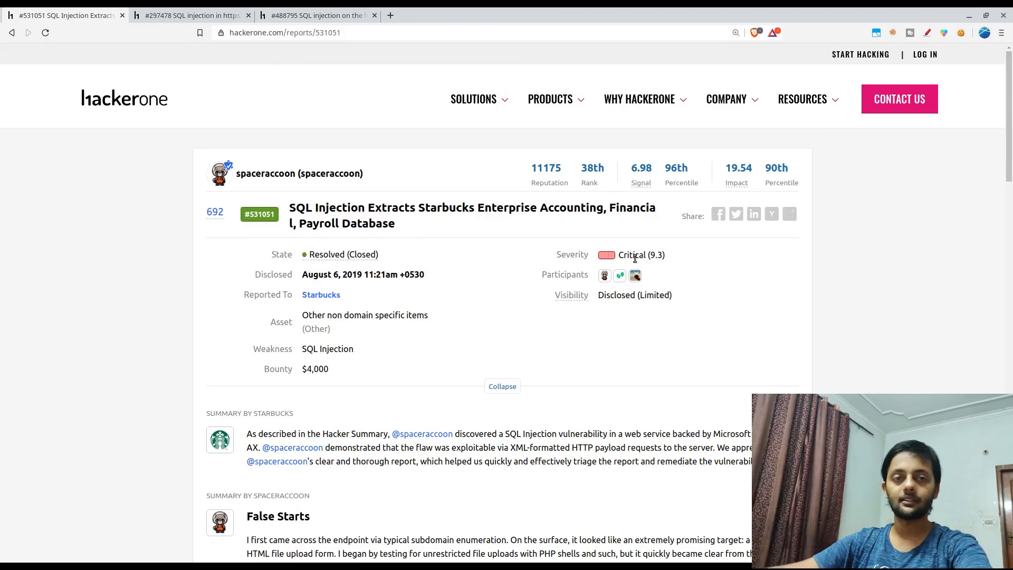
{"action": "scroll", "scroll_direction": "down", "scroll_amount": 3}
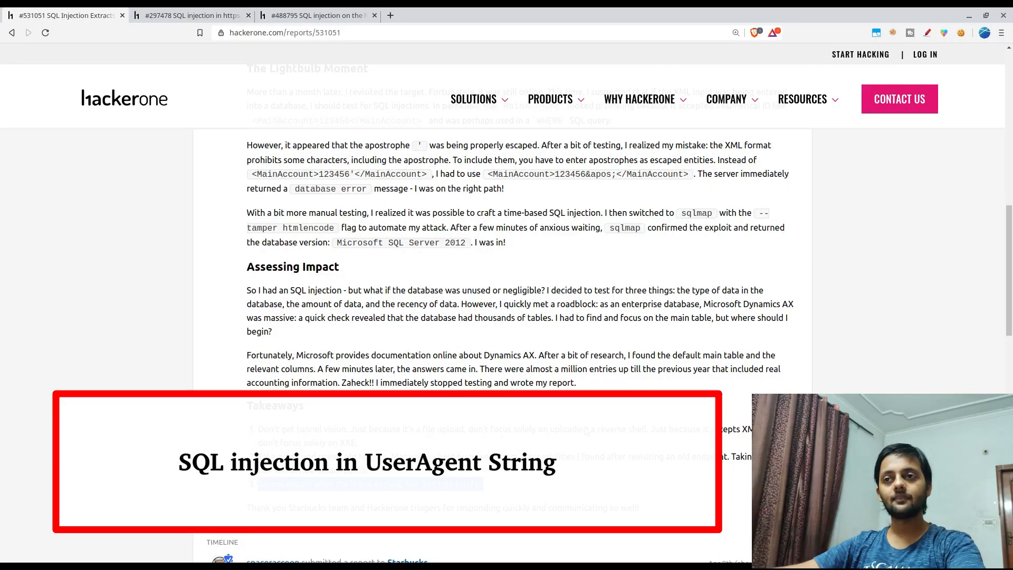
{"action": "left_click", "coordinate": [191, 15]}
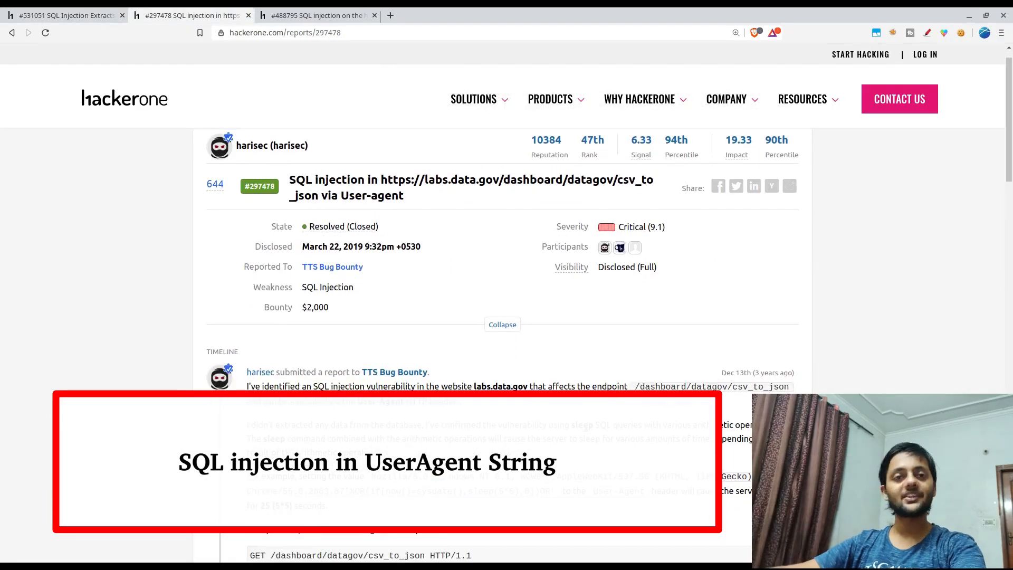
Read through report #297478, then switch to the Dept of Defense blind injection report #488795.
{"action": "scroll", "scroll_direction": "down", "scroll_amount": 3}
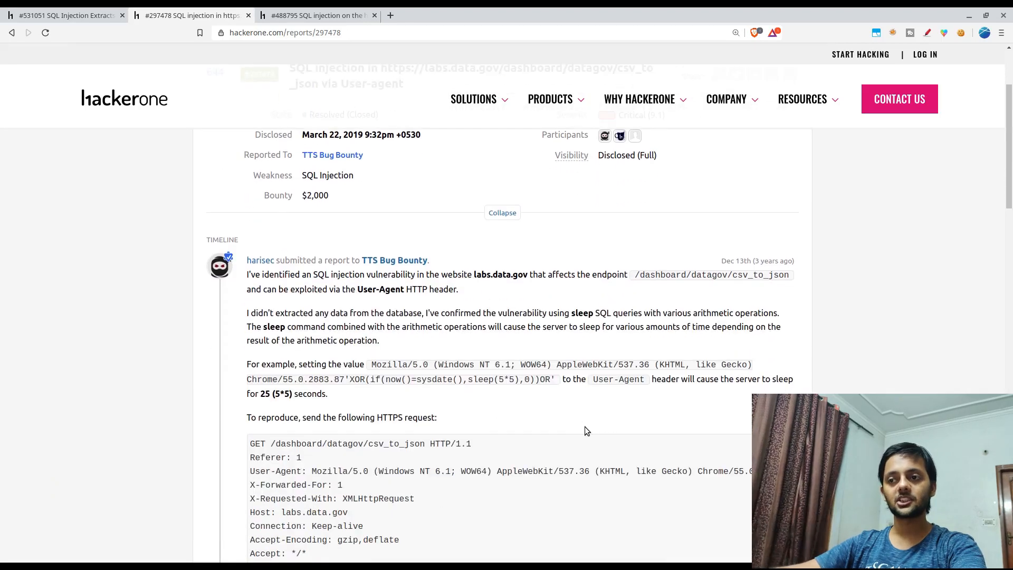
{"action": "scroll", "scroll_direction": "down", "scroll_amount": 3}
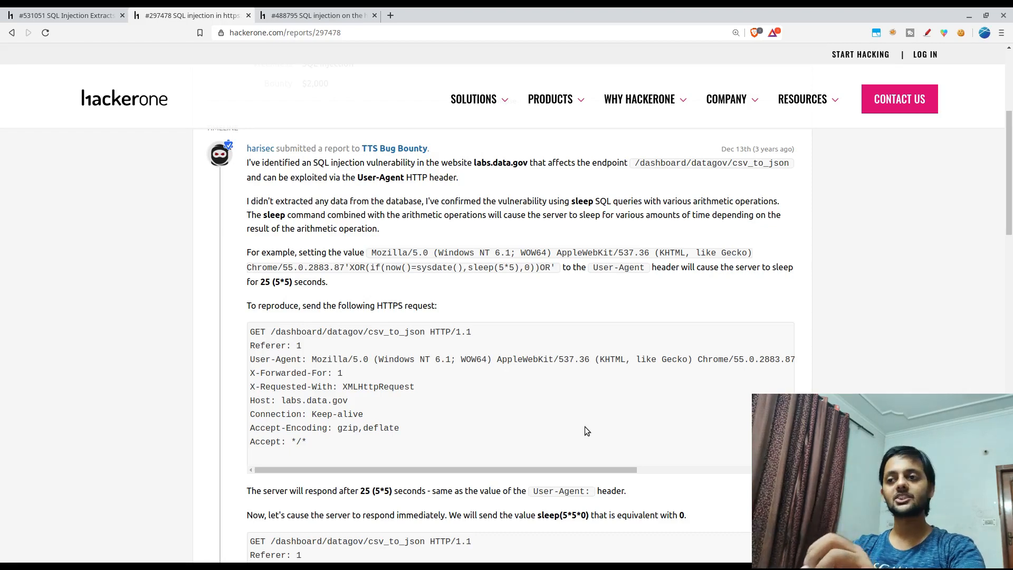
{"action": "mouse_move", "coordinate": [347, 266]}
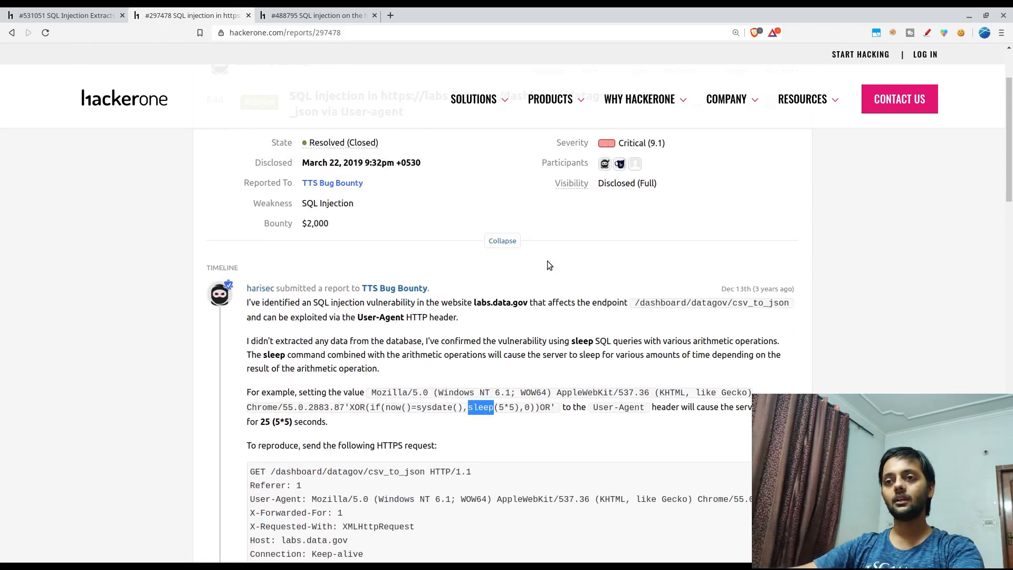
{"action": "scroll", "scroll_direction": "down", "scroll_amount": 3}
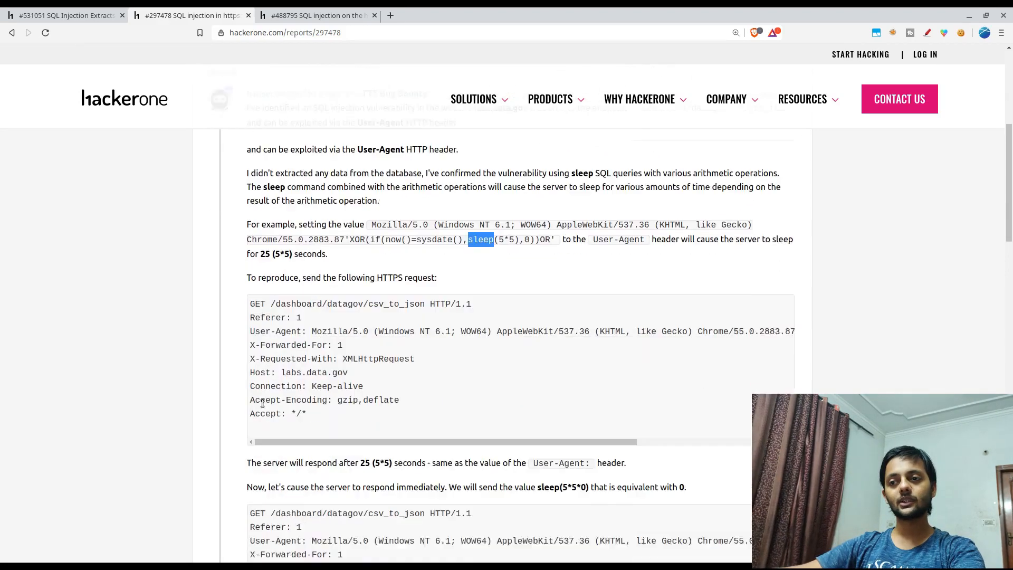
{"action": "scroll", "scroll_direction": "down", "scroll_amount": 3}
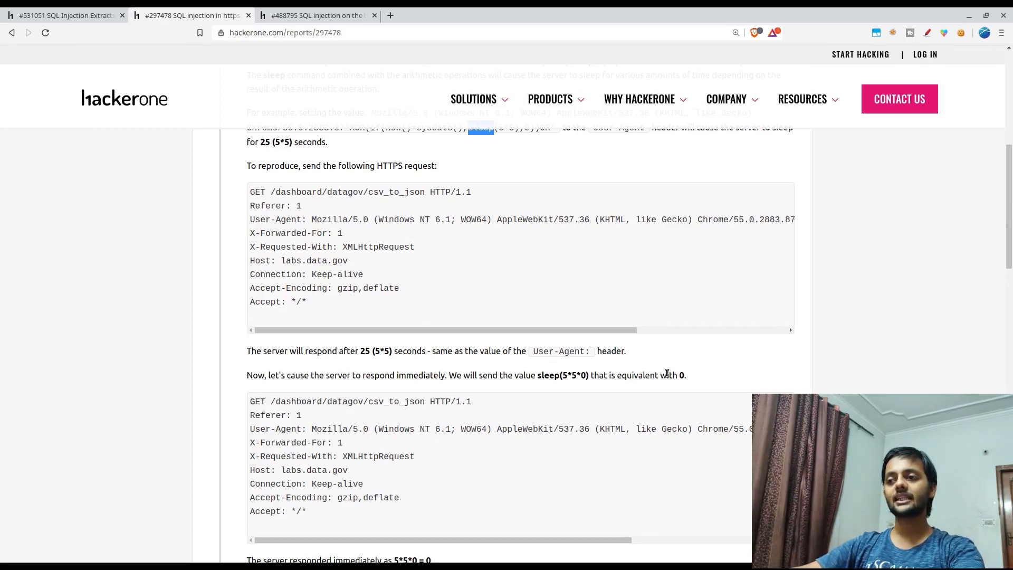
{"action": "scroll", "scroll_direction": "down", "scroll_amount": 3}
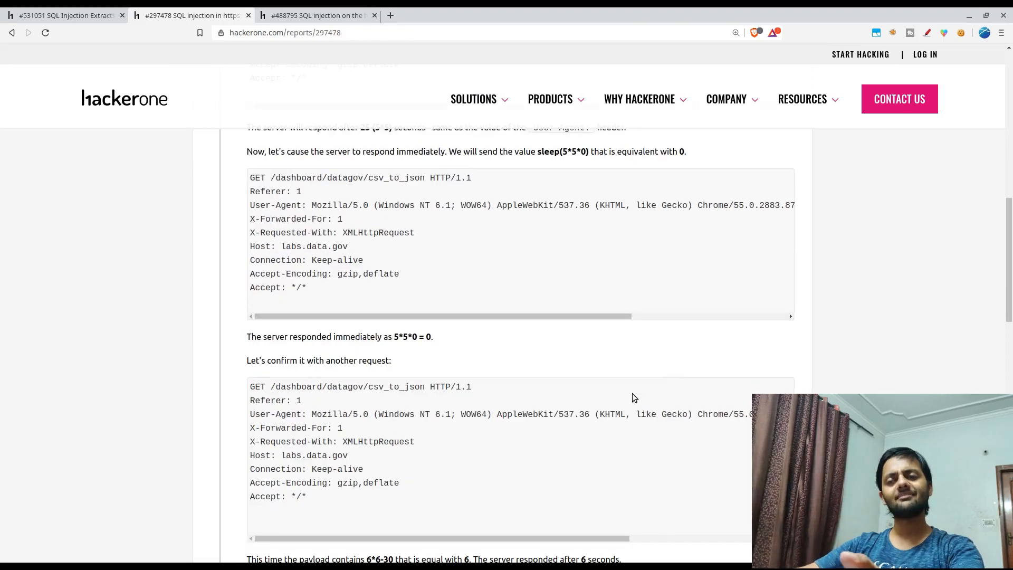
{"action": "scroll", "scroll_direction": "down", "scroll_amount": 3}
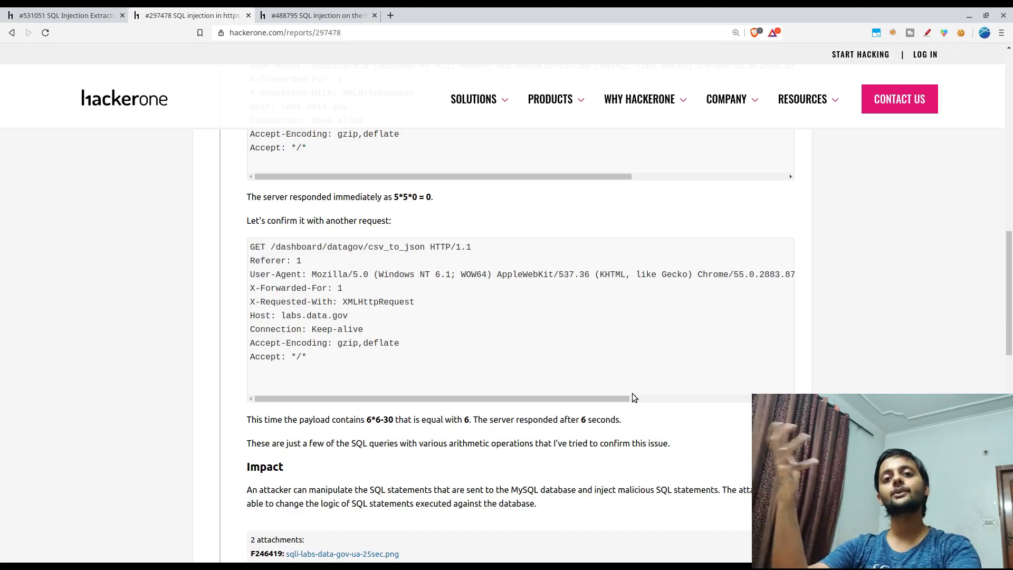
{"action": "scroll", "scroll_direction": "down", "scroll_amount": 3}
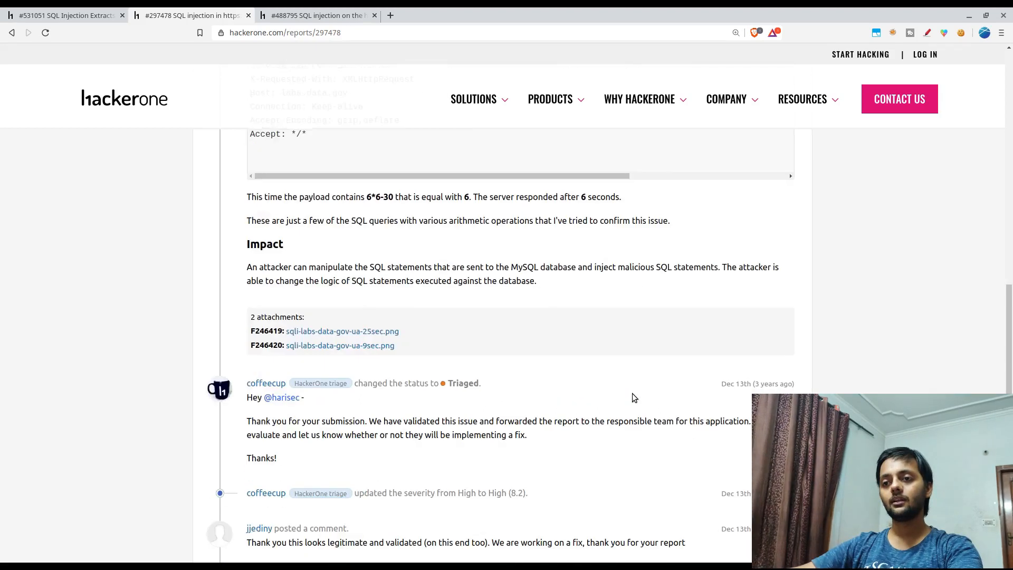
{"action": "scroll", "scroll_direction": "down", "scroll_amount": 3}
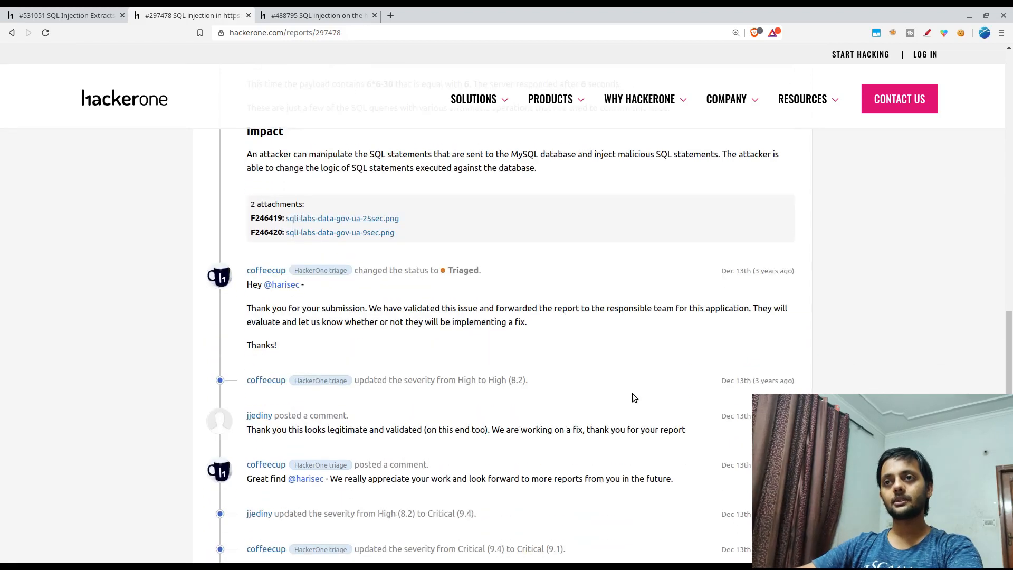
{"action": "left_click", "coordinate": [317, 15]}
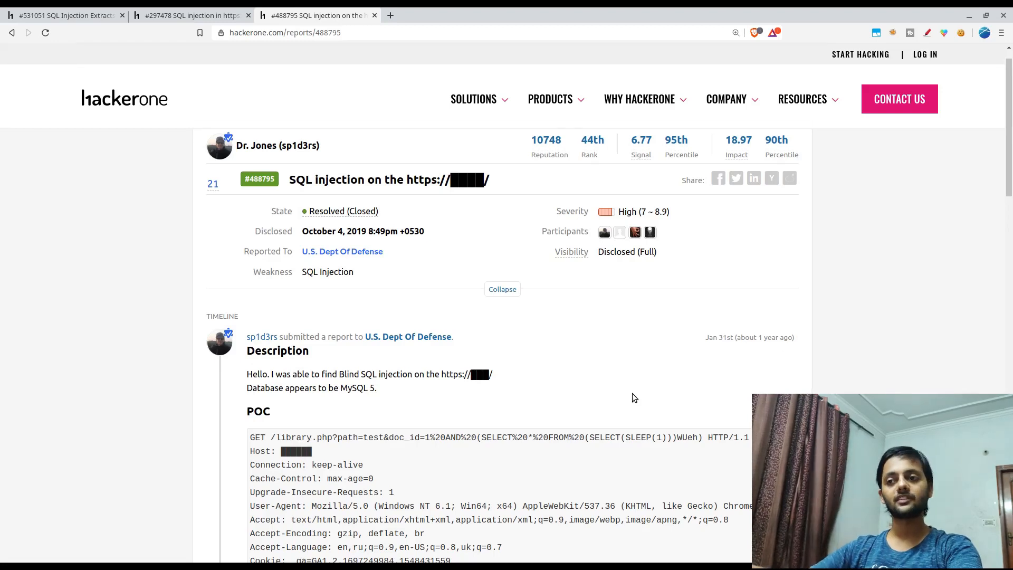
Read report #488795's SLEEP(1) POC and timing results, then return to the Starbucks report #531051.
{"action": "scroll", "scroll_direction": "down", "scroll_amount": 3}
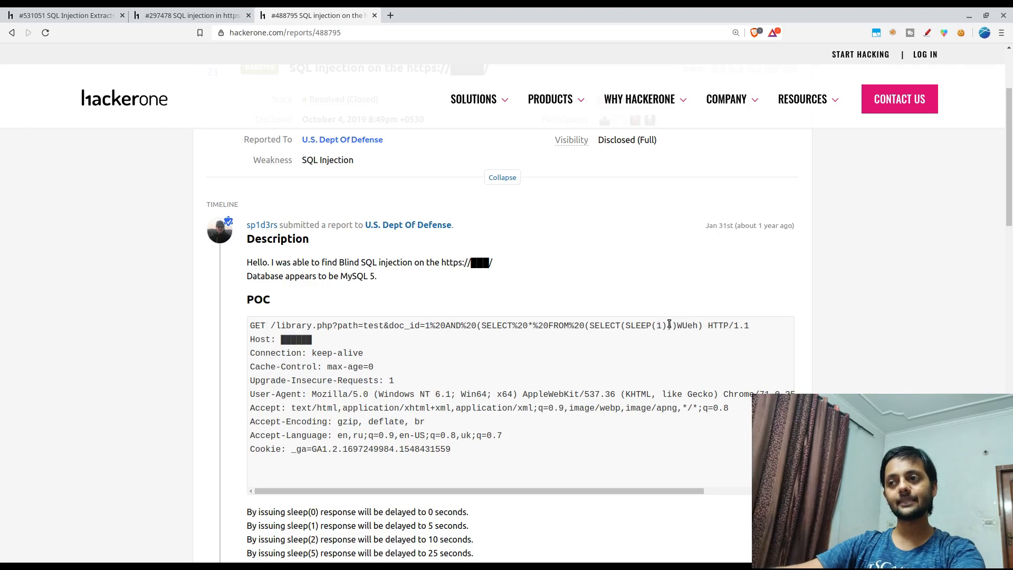
{"action": "double_click", "coordinate": [651, 325]}
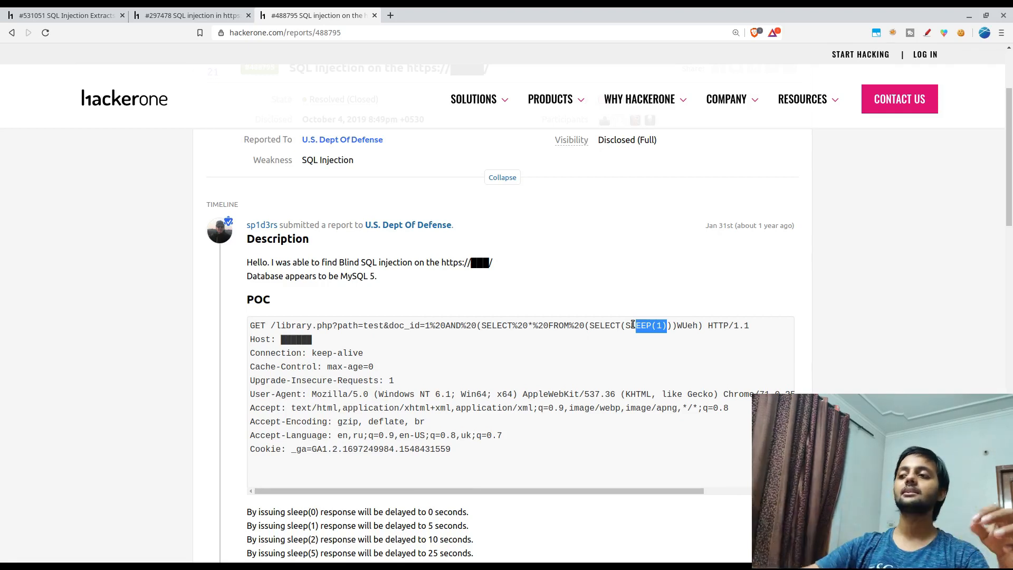
{"action": "scroll", "scroll_direction": "down", "scroll_amount": 3}
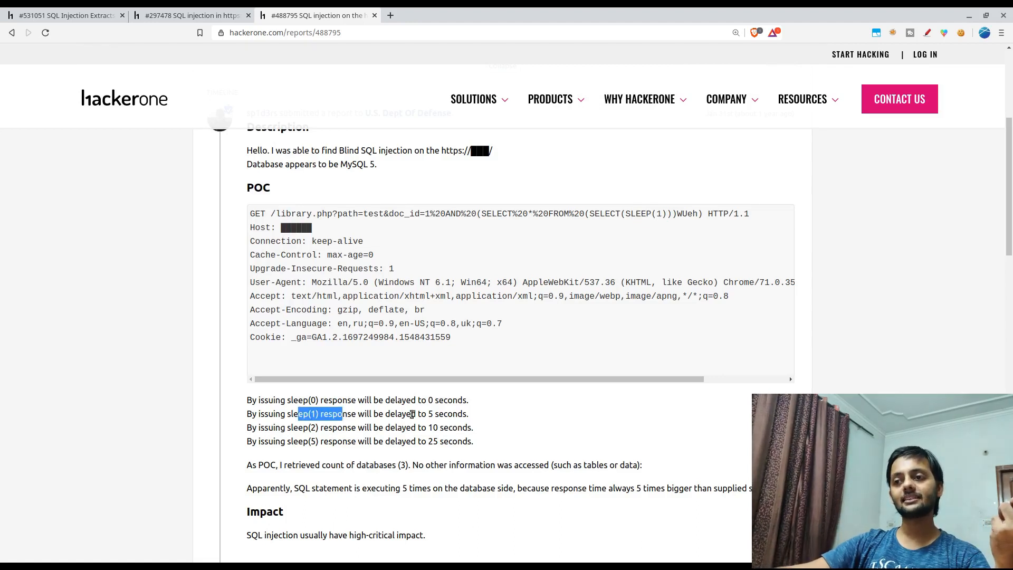
{"action": "mouse_move", "coordinate": [481, 410]}
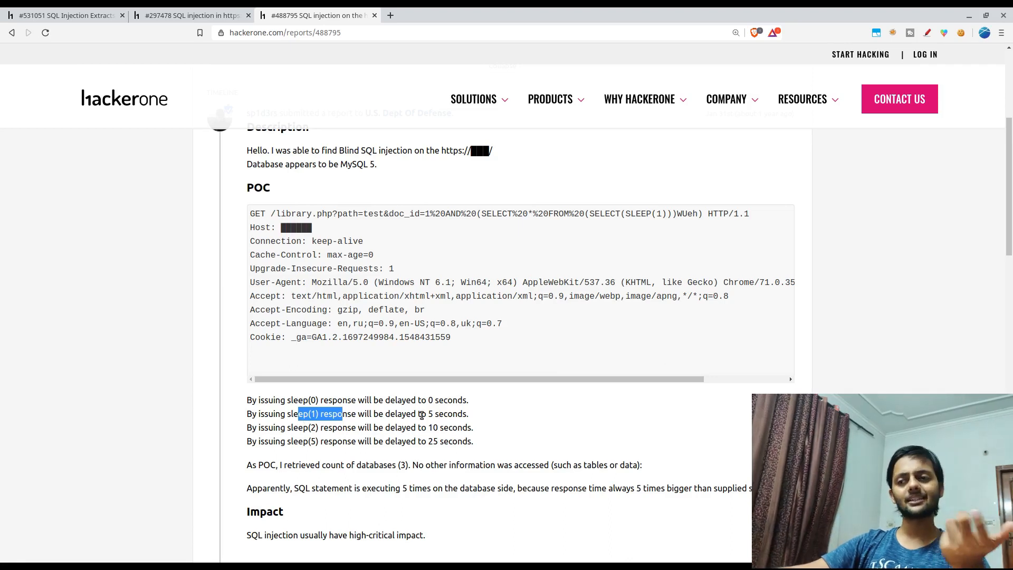
{"action": "scroll", "scroll_direction": "down", "scroll_amount": 3}
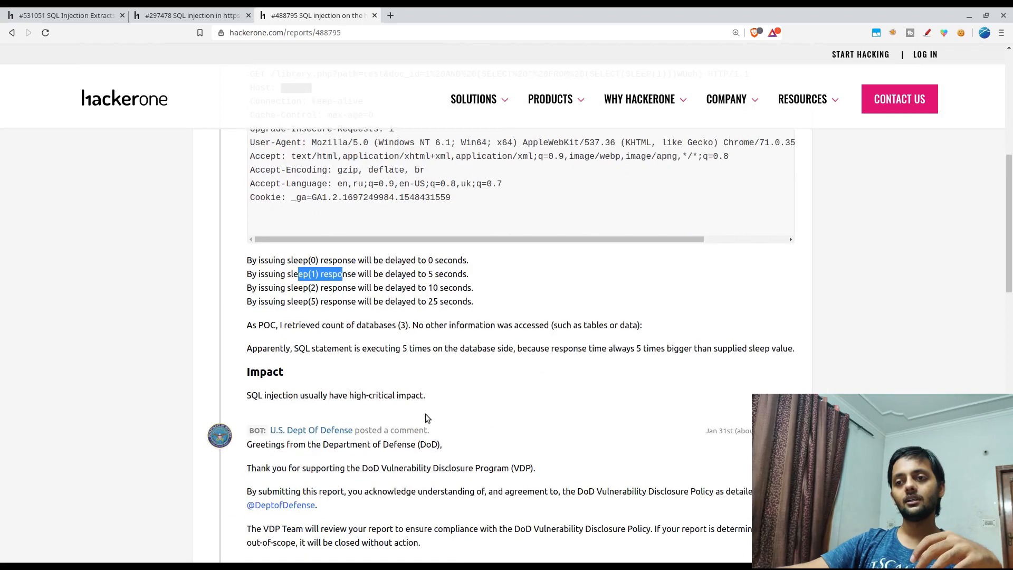
{"action": "scroll", "scroll_direction": "up", "scroll_amount": 3}
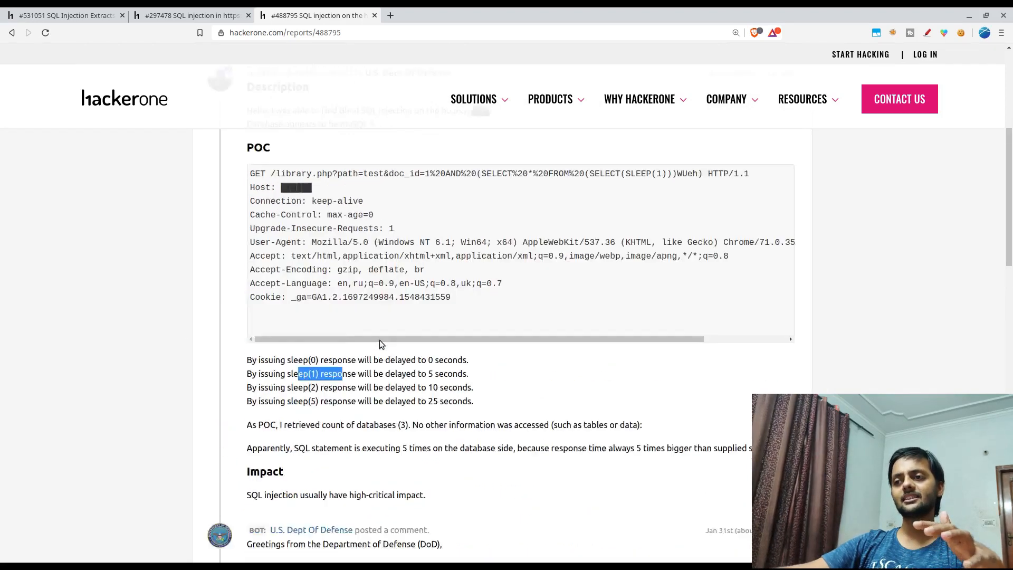
{"action": "scroll", "scroll_direction": "up", "scroll_amount": 3}
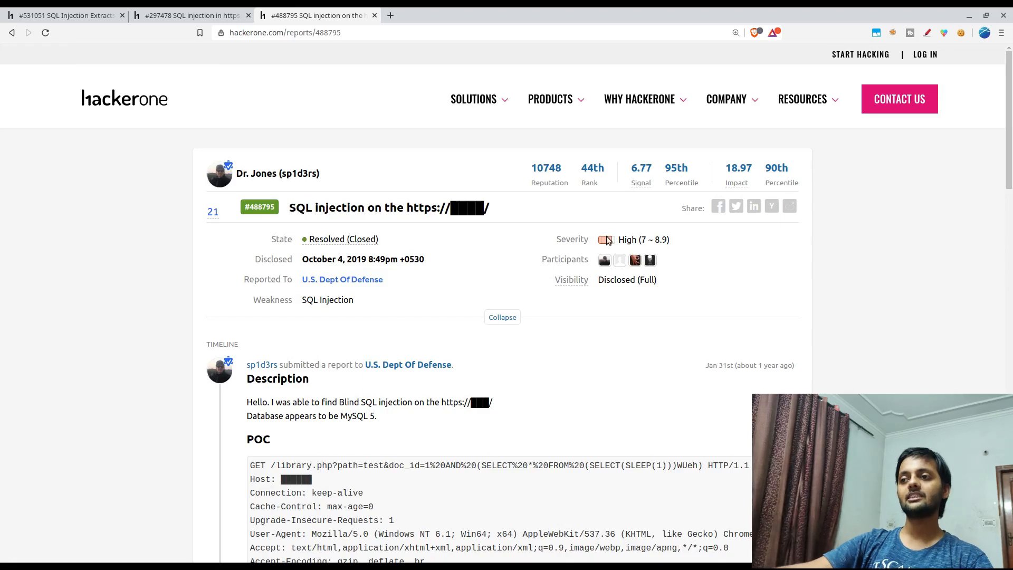
{"action": "mouse_move", "coordinate": [637, 237]}
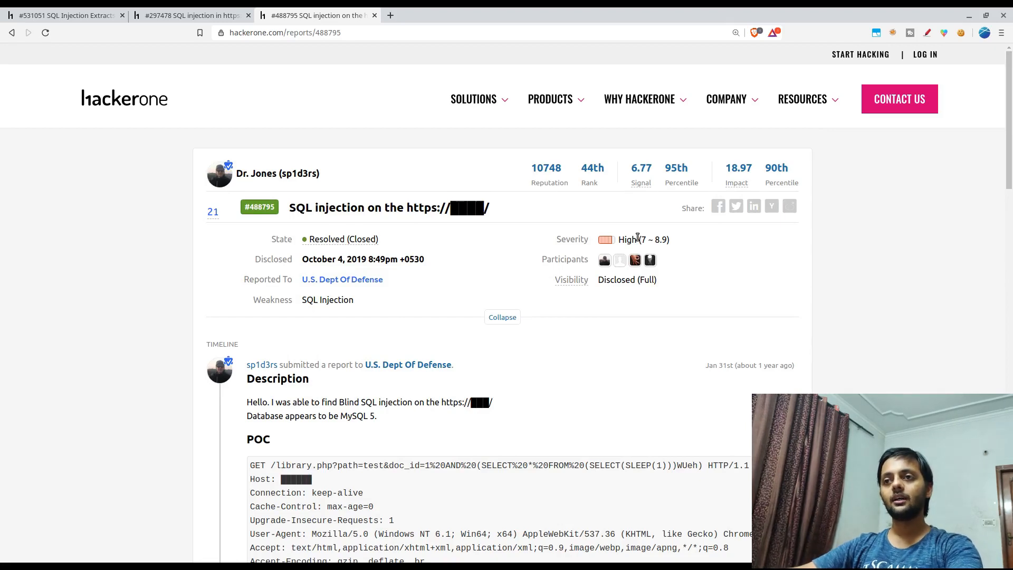
{"action": "left_click", "coordinate": [61, 15]}
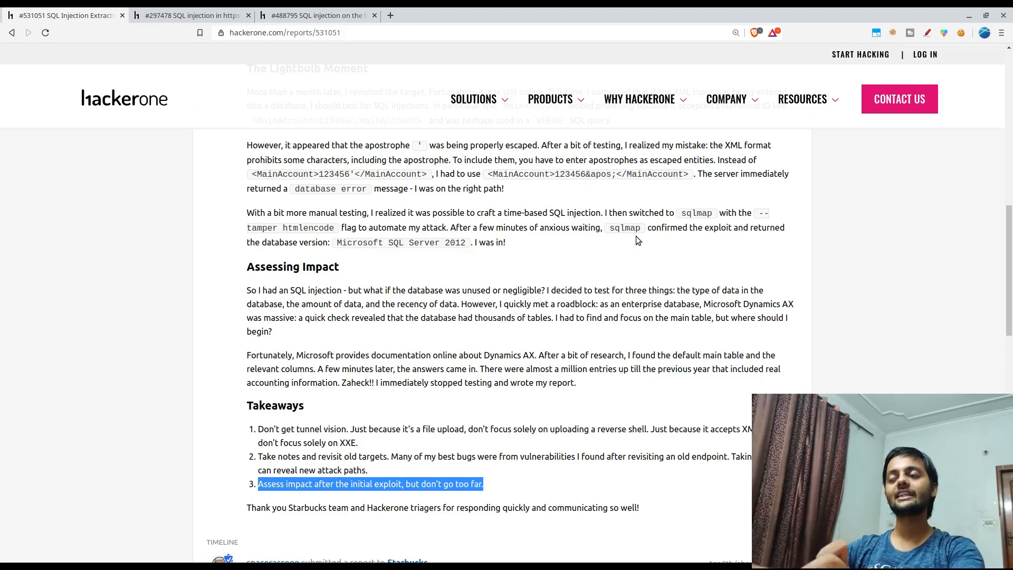
{"action": "scroll", "scroll_direction": "up", "scroll_amount": 3}
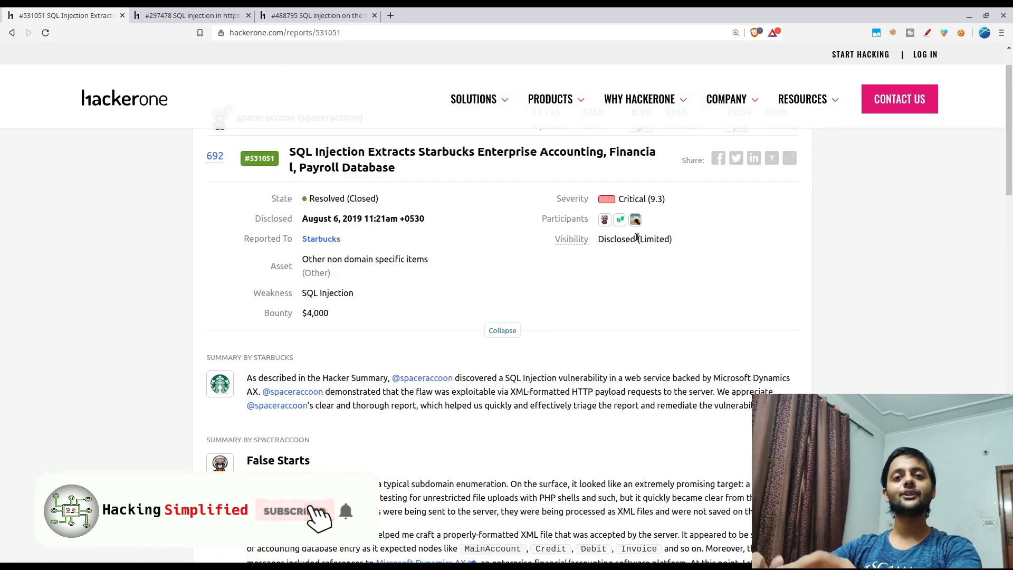
{"action": "left_click", "coordinate": [295, 511]}
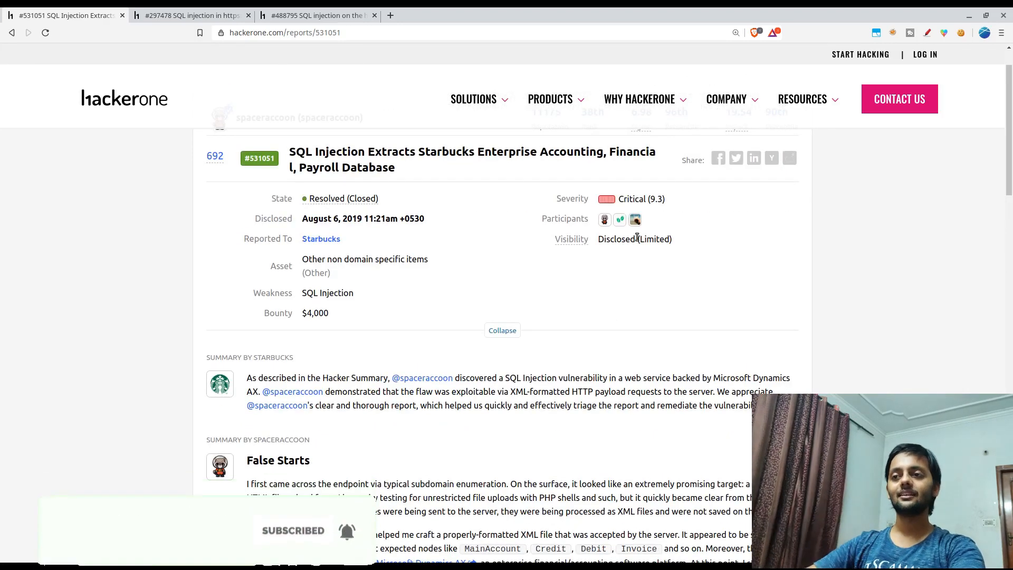
{"action": "scroll", "scroll_direction": "up", "scroll_amount": 3}
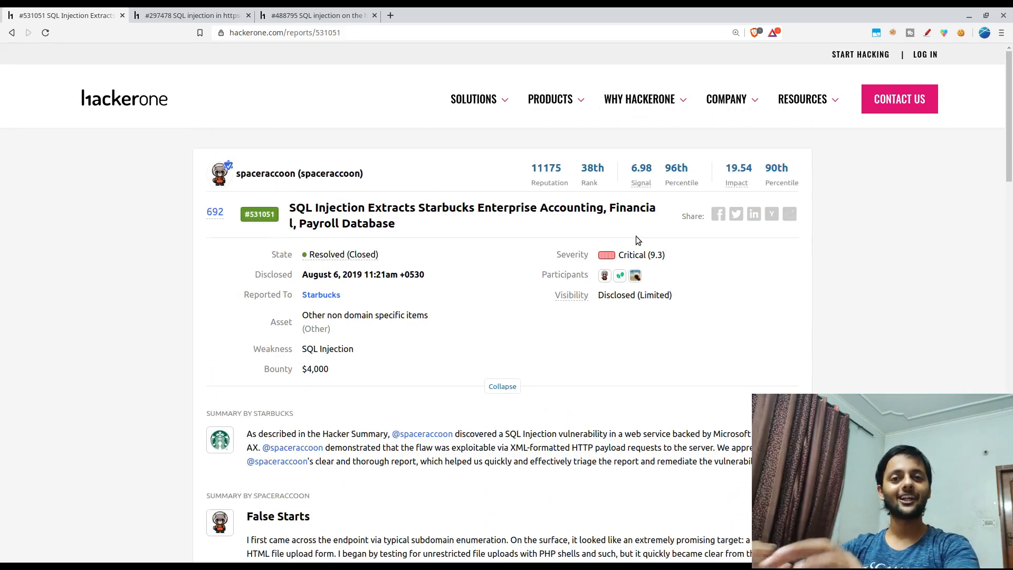
{"action": "mouse_move", "coordinate": [421, 143]}
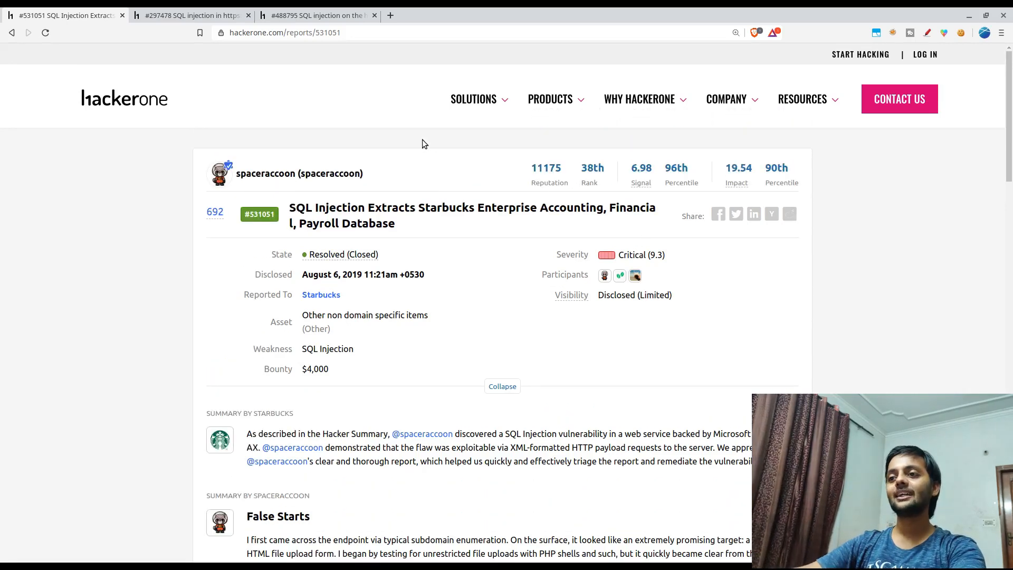
{"action": "mouse_move", "coordinate": [335, 184]}
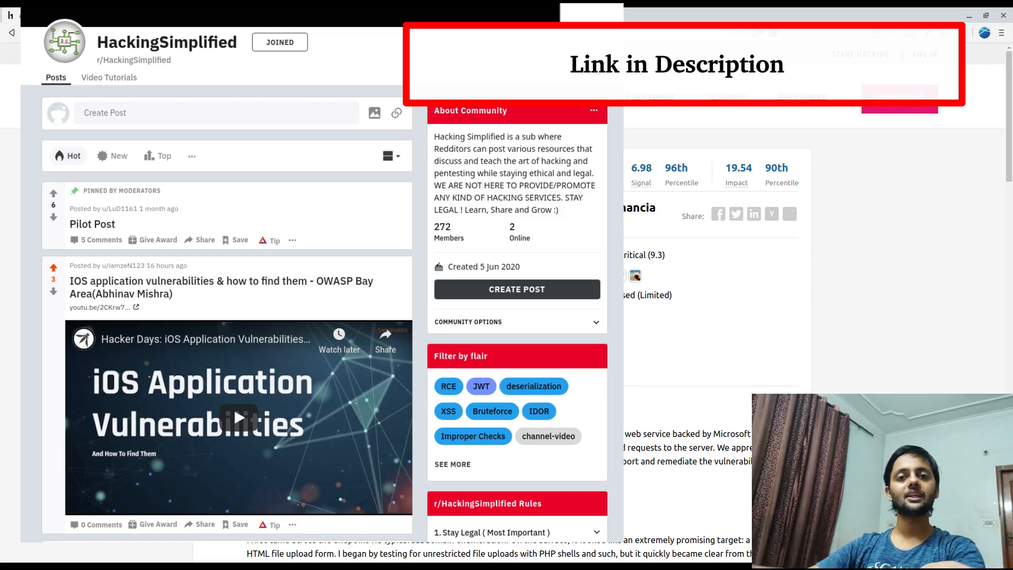
{"action": "left_click", "coordinate": [64, 15]}
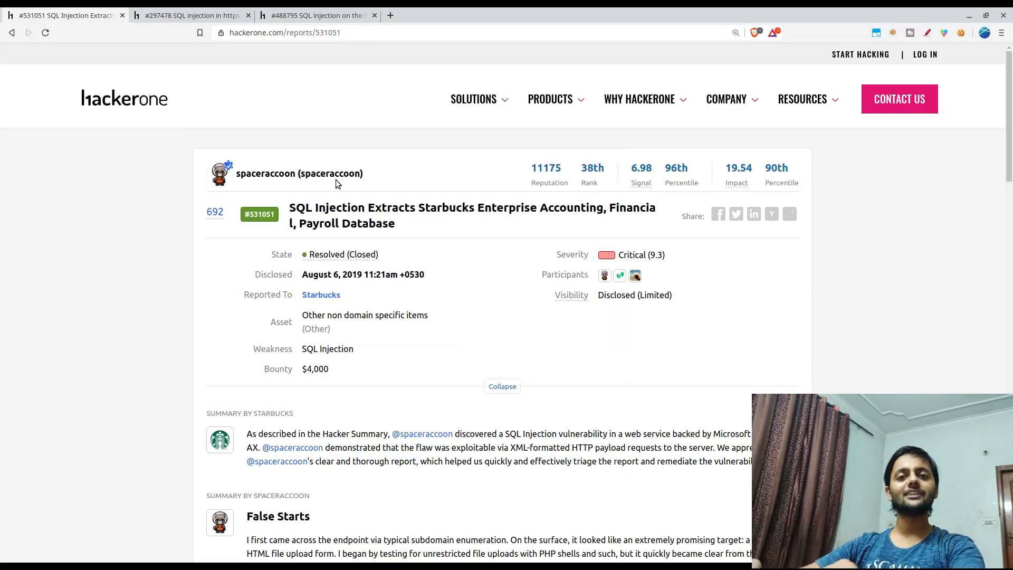